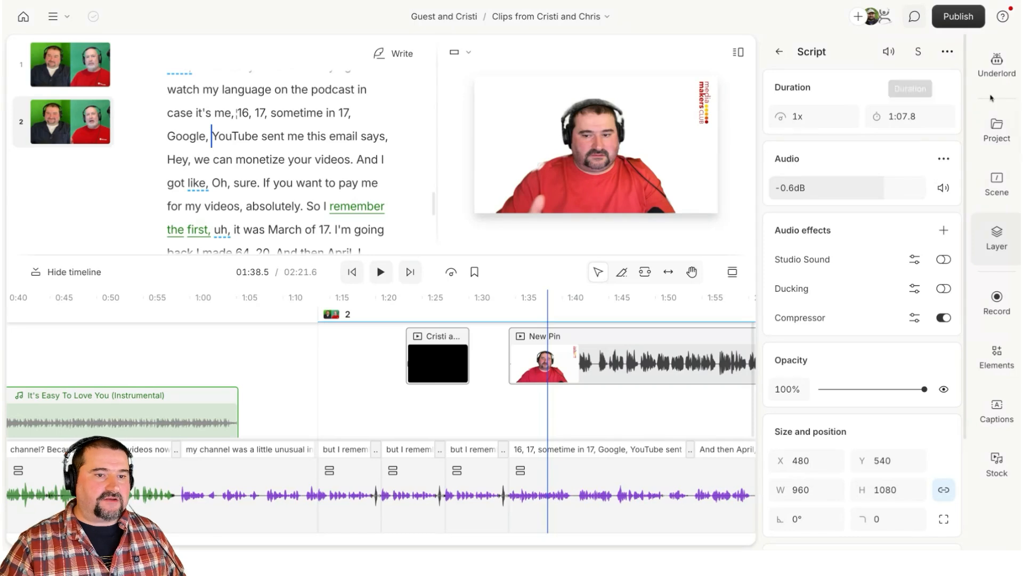
Step: Duplicate the selected Cristi and Chris transcript passage into a new composition
left_click(996, 128)
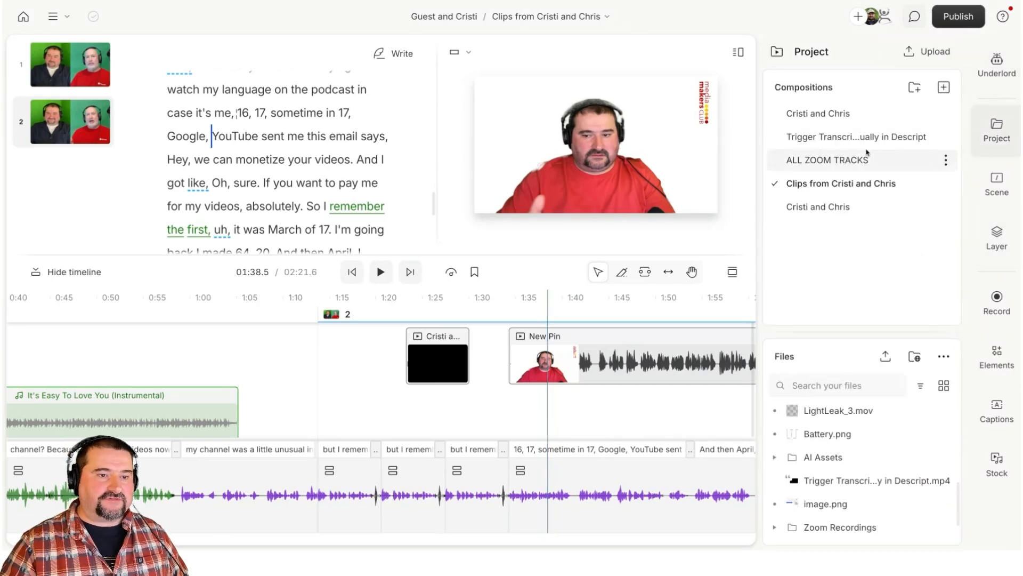
left_click(817, 113)
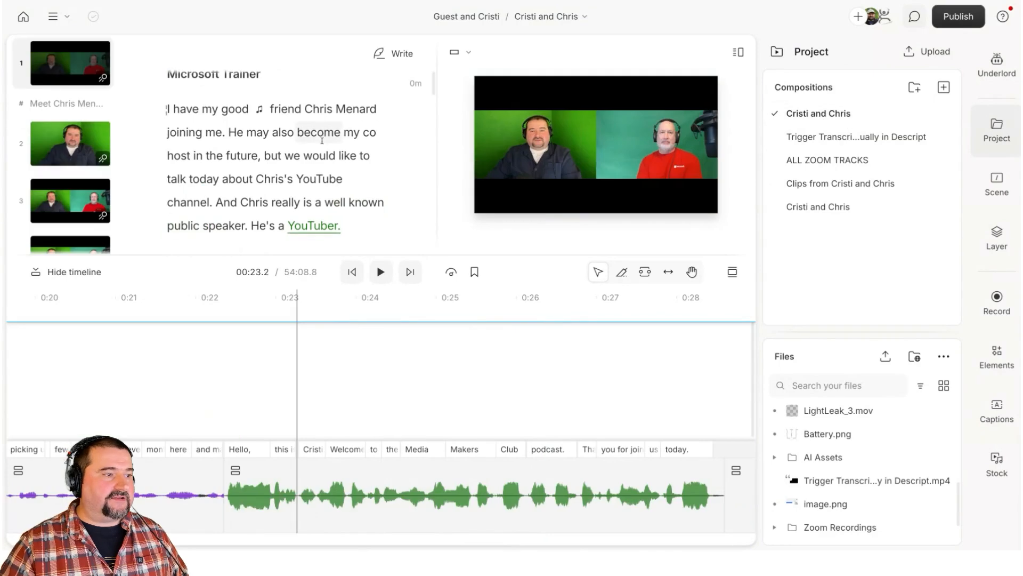
scroll("down", 3)
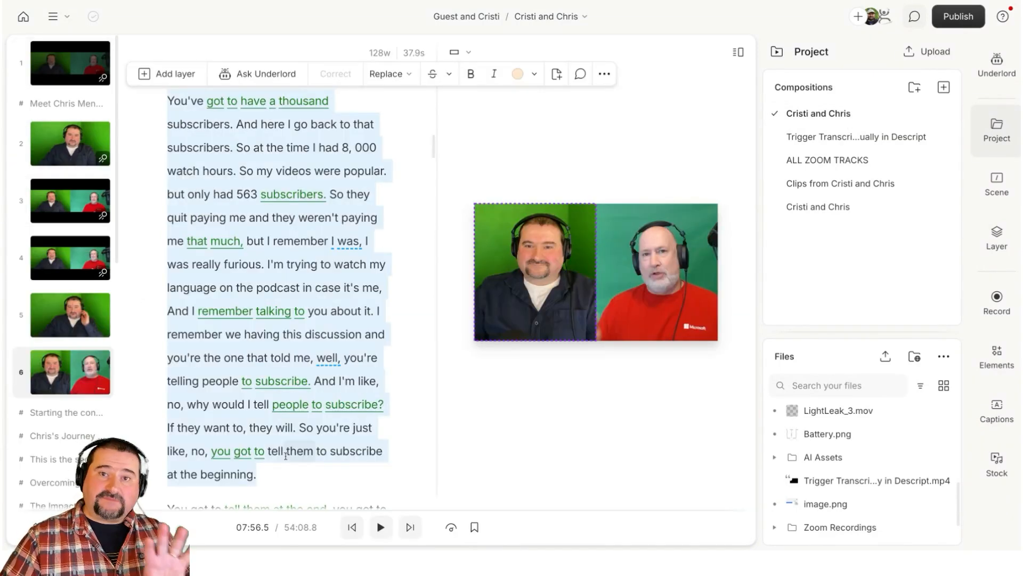
right_click(285, 455)
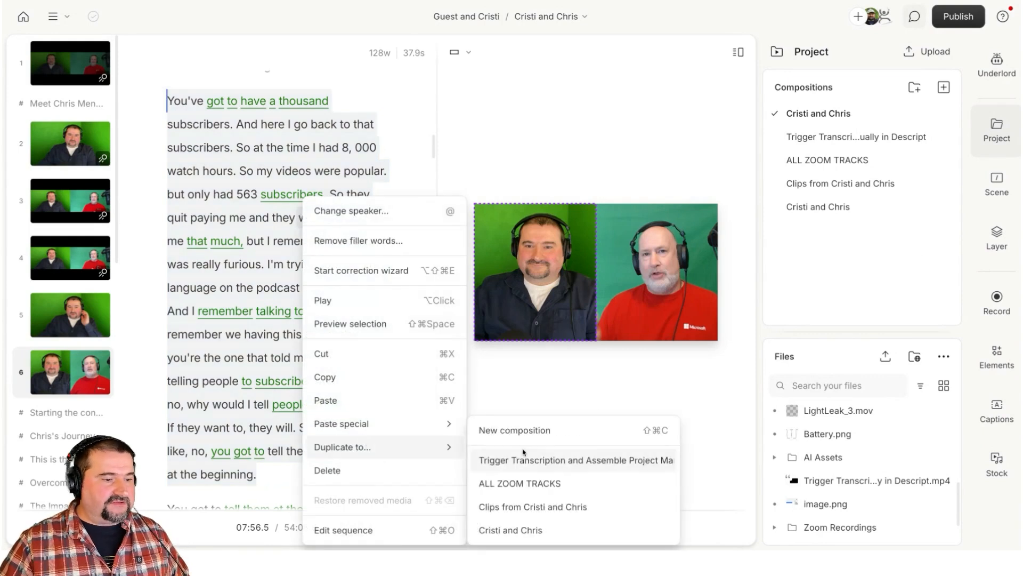
left_click(532, 506)
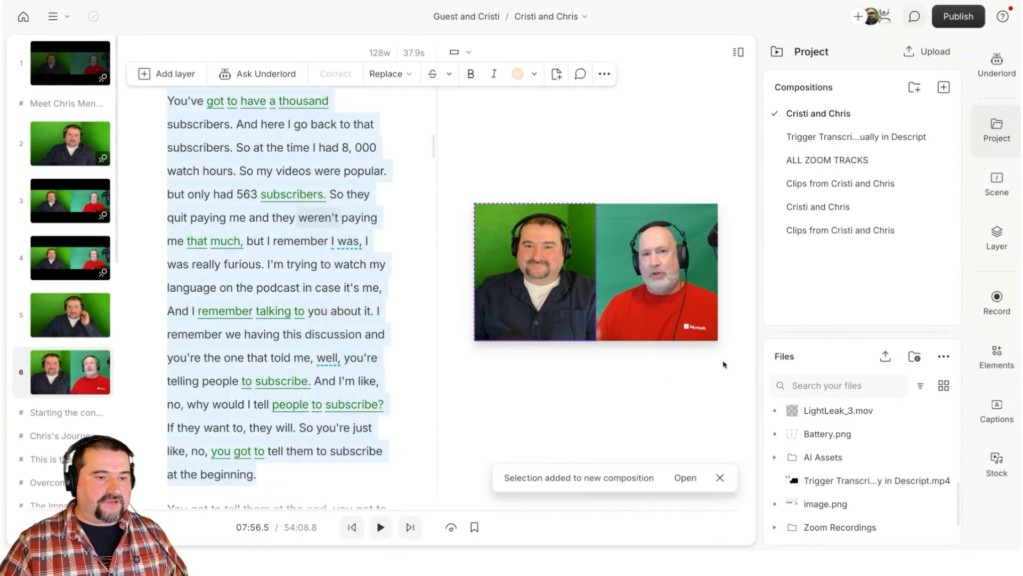
Step: Open the new composition and rename it 'Translation Demo'
left_click(840, 230)
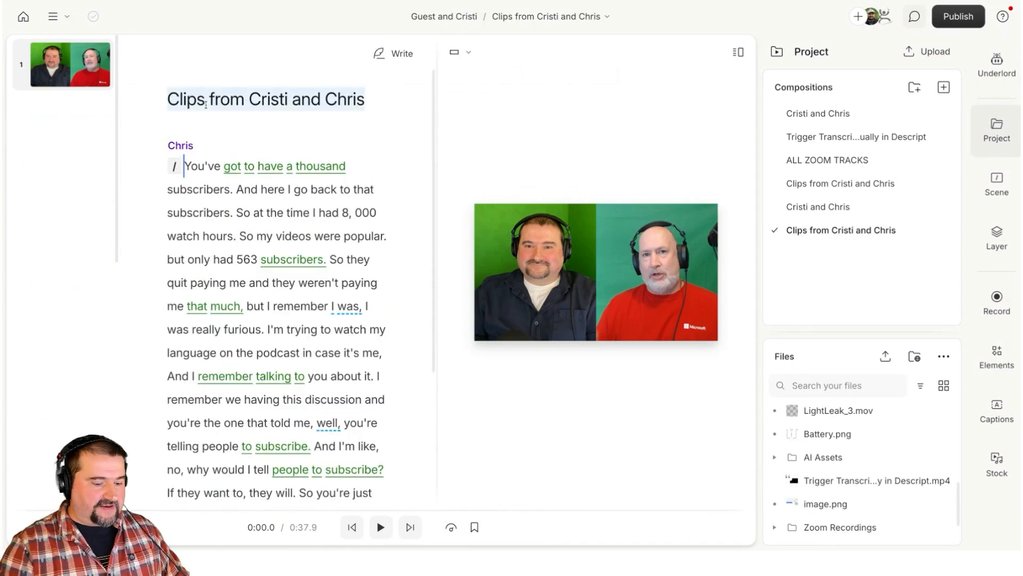
type("Translation De")
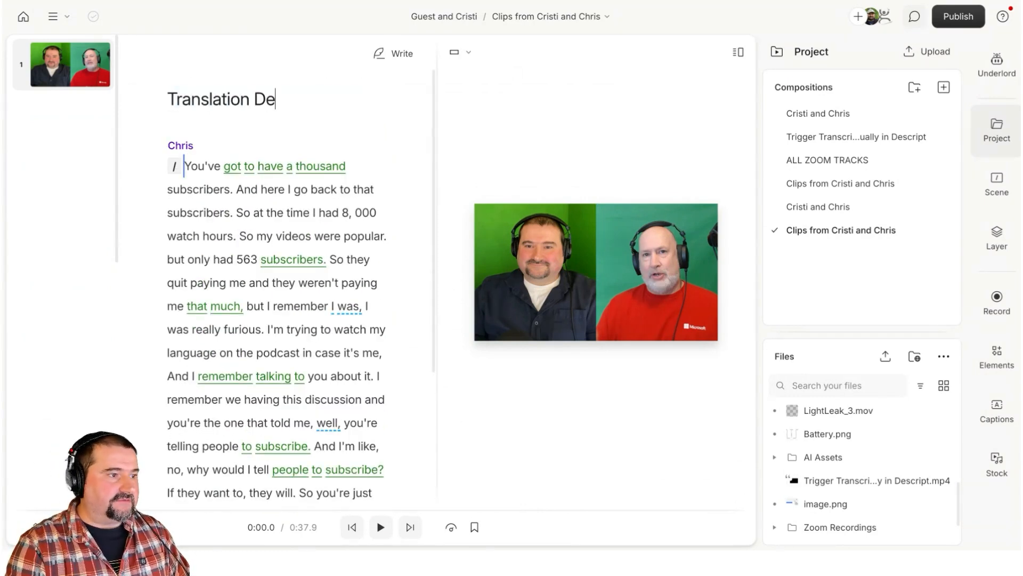
type("mo")
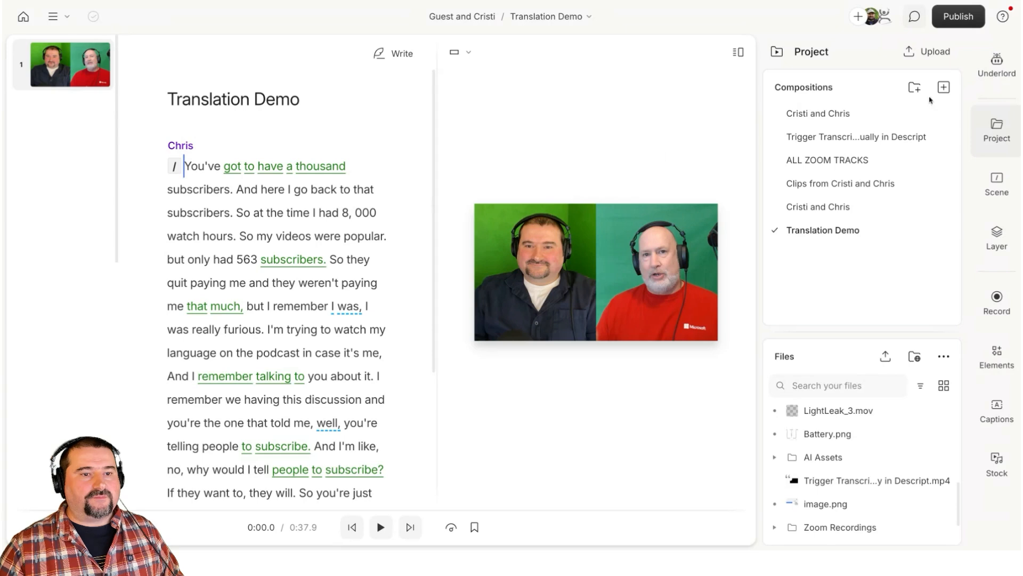
Step: Open the Underlord AI tools panel in the right sidebar
left_click(997, 62)
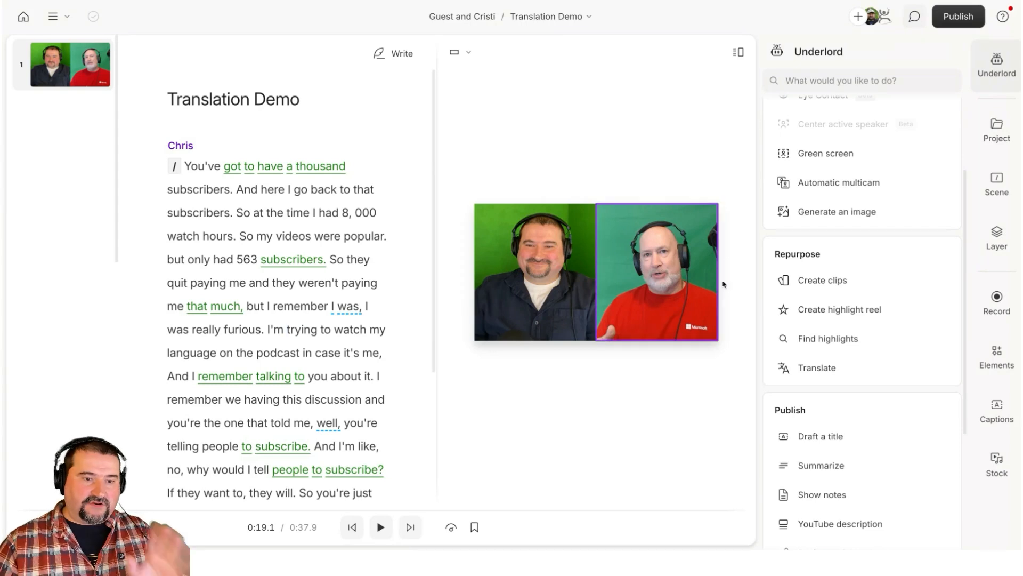
Step: Add a 'Test Translate' subtitle element near the top of the video frame
left_click(998, 356)
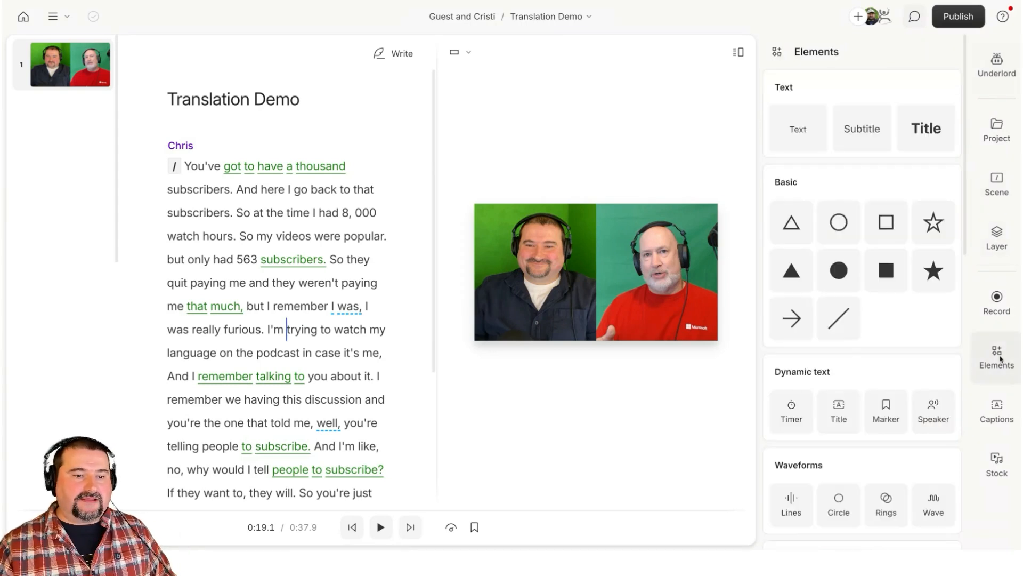
scroll("down", 3)
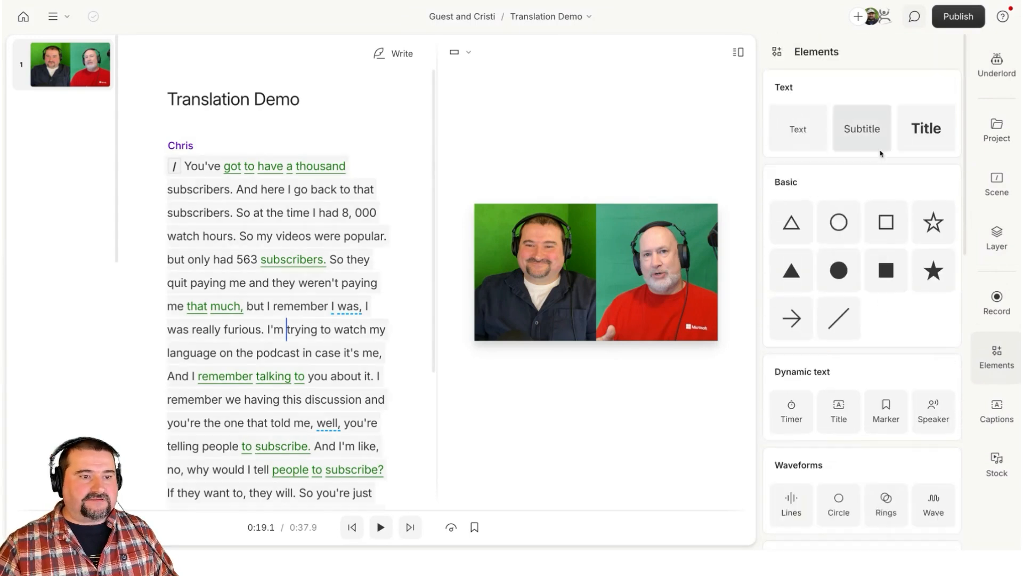
left_click(862, 128)
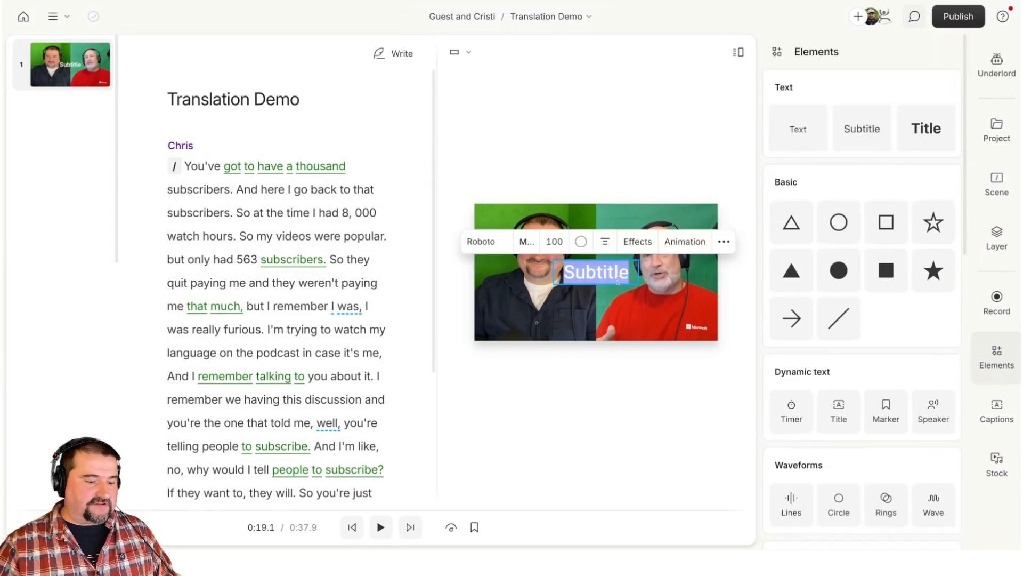
type("Test Translate")
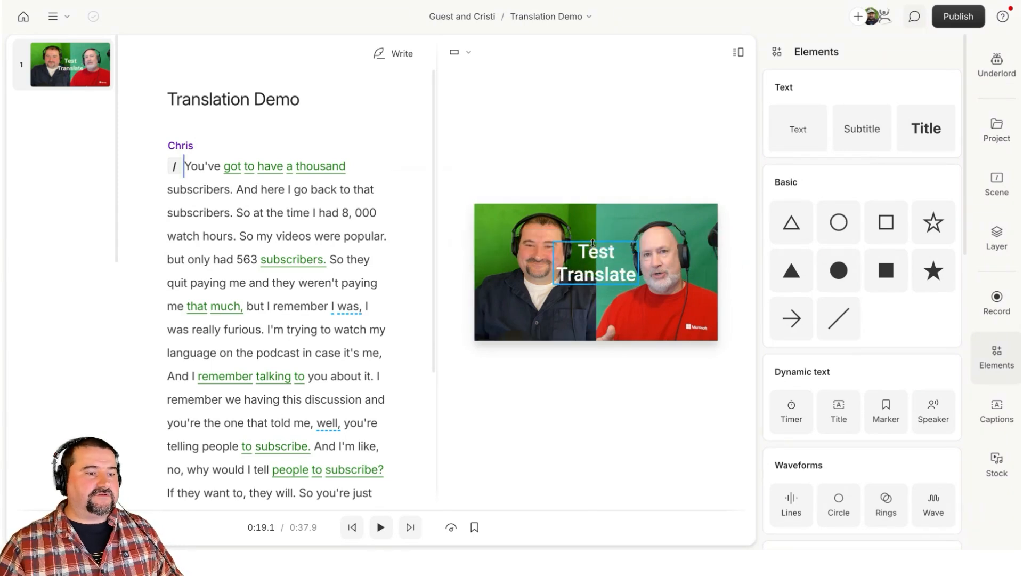
left_click_drag(595, 265, 595, 233)
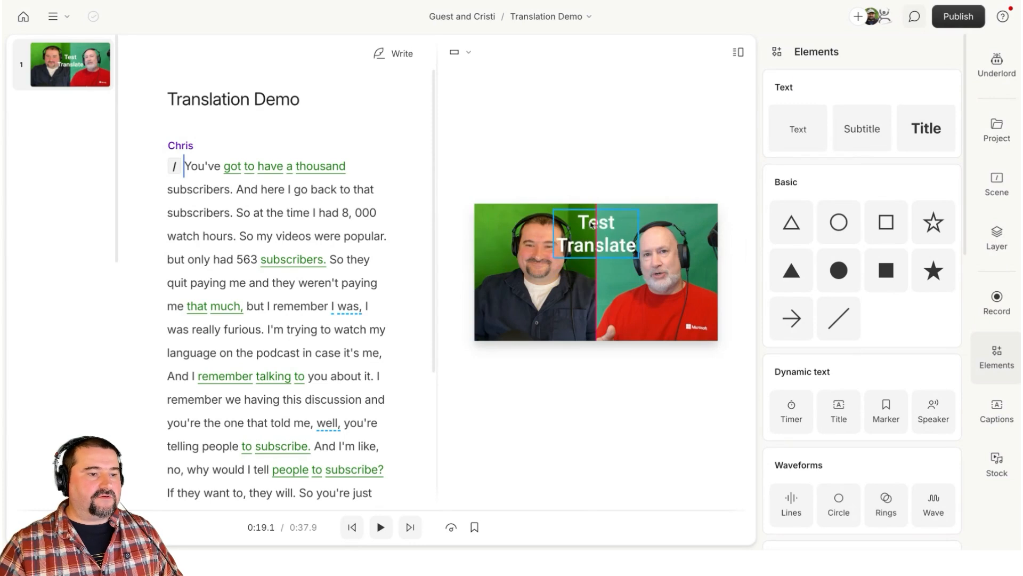
left_click(595, 233)
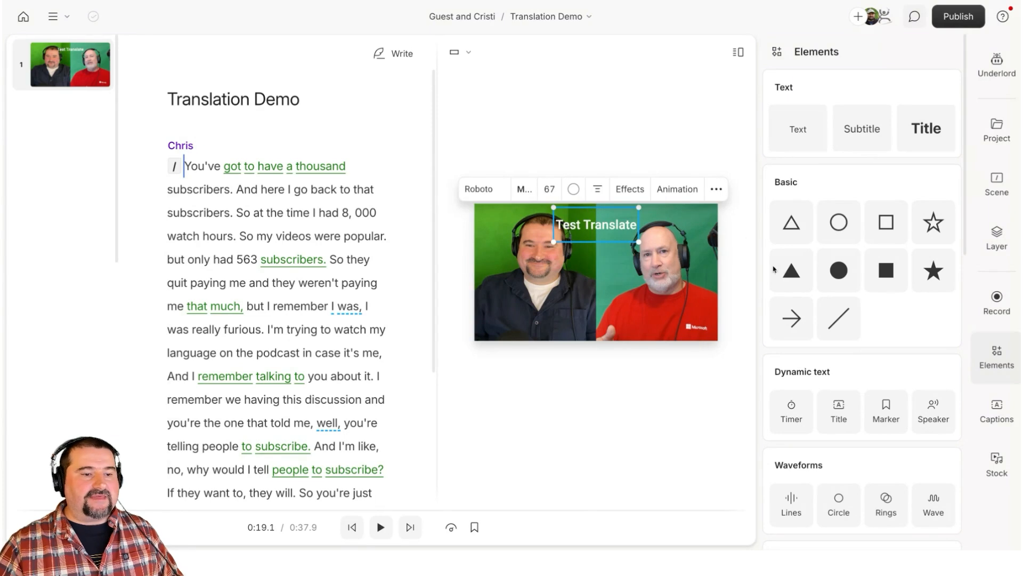
scroll("down", 3)
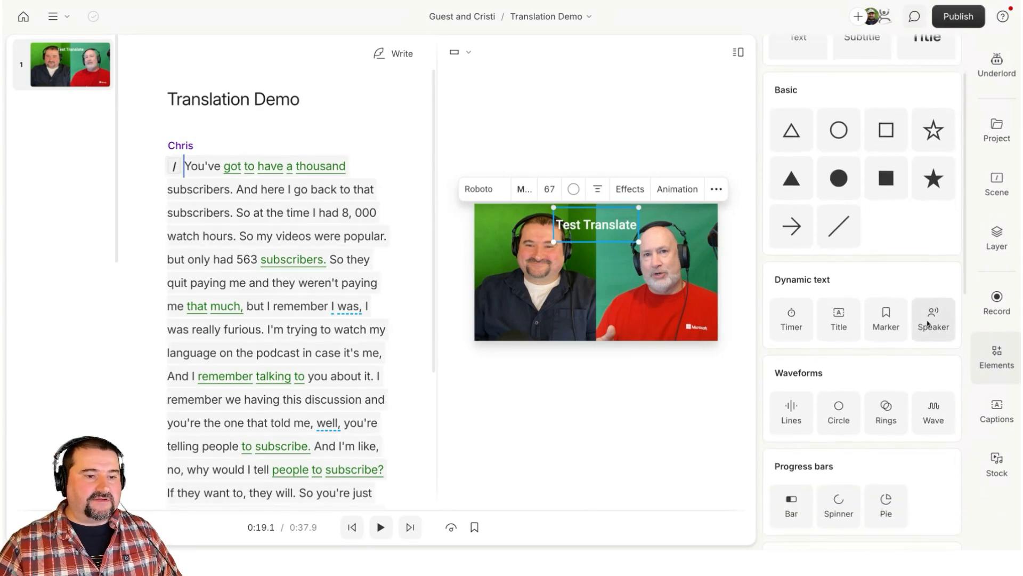
left_click(996, 411)
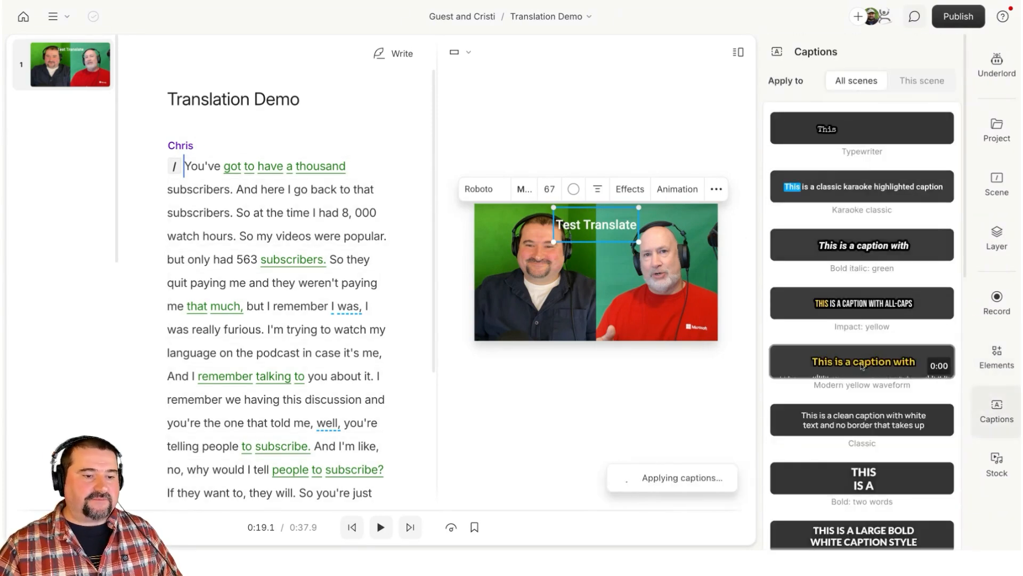
Step: Apply the Modern yellow waveform caption style to all scenes
left_click(861, 361)
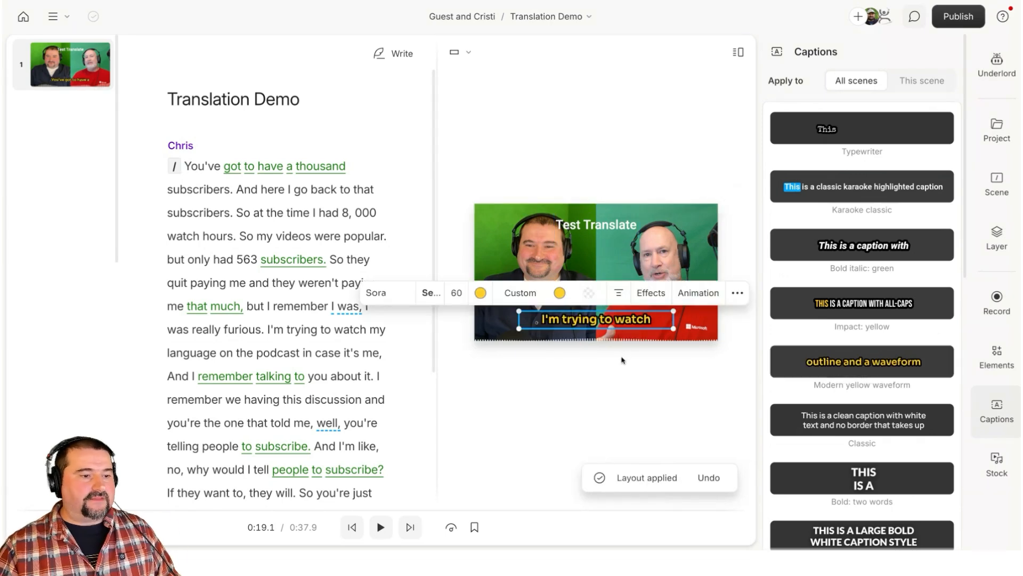
left_click(441, 221)
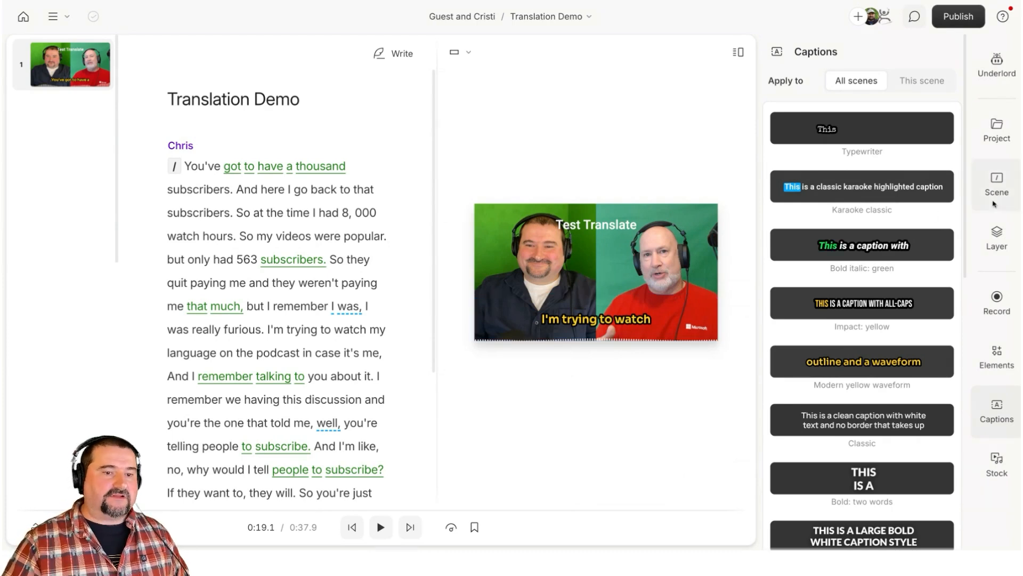
Step: Open Underlord's Translate tool under Repurpose
left_click(997, 60)
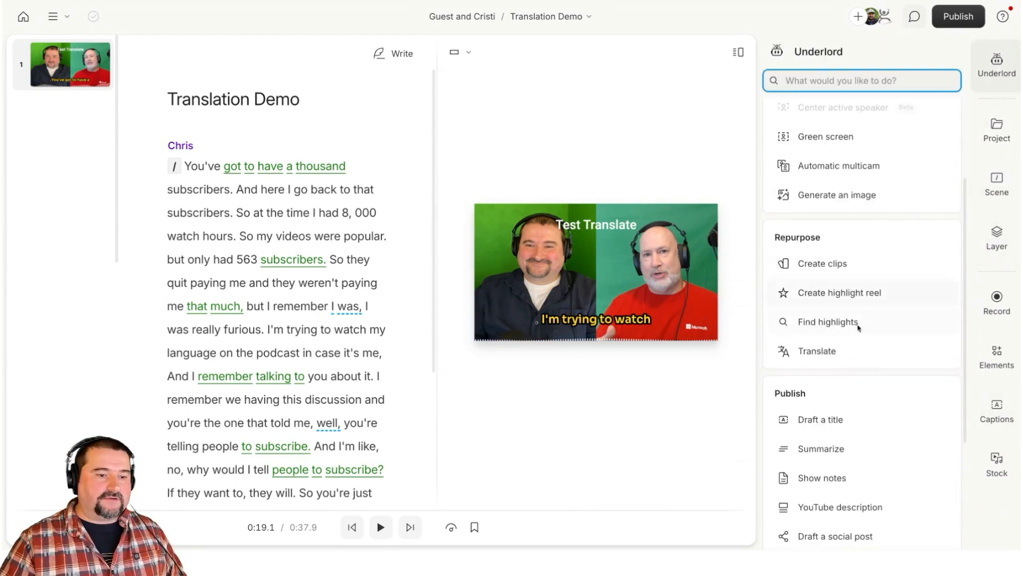
left_click(817, 351)
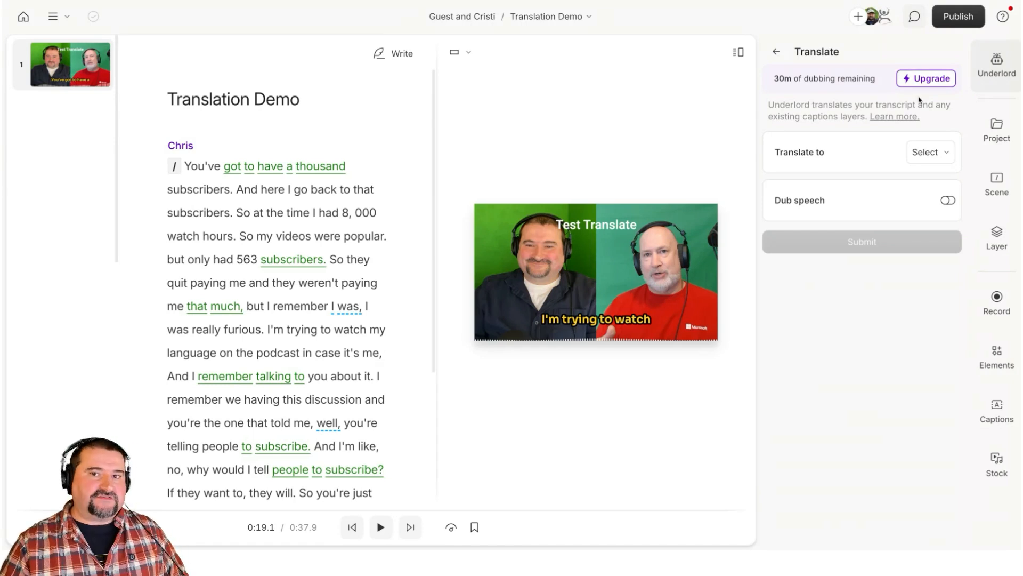
mouse_move(933, 300)
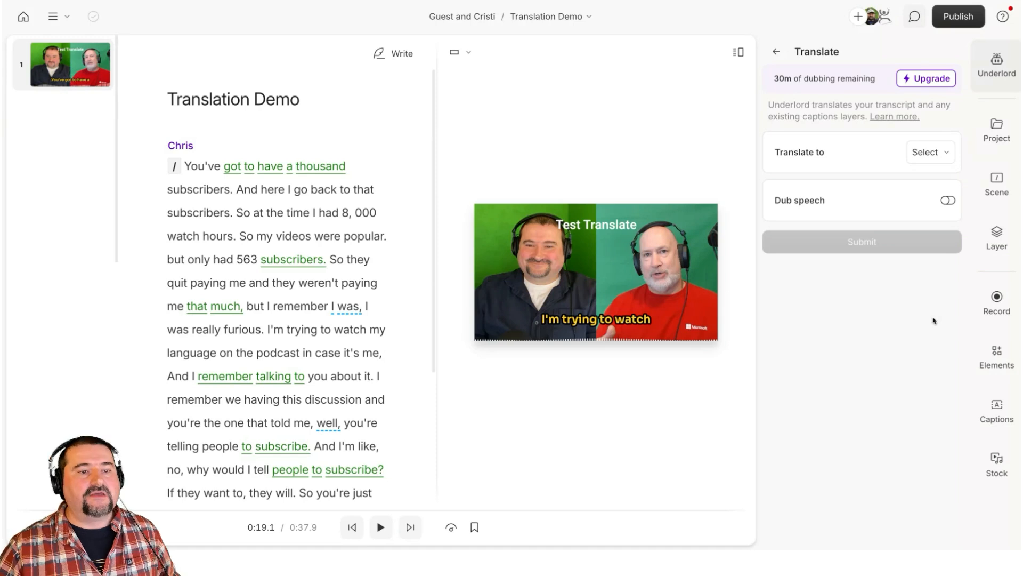
Step: Set the translation target language to French after trying Czech and others
left_click(929, 151)
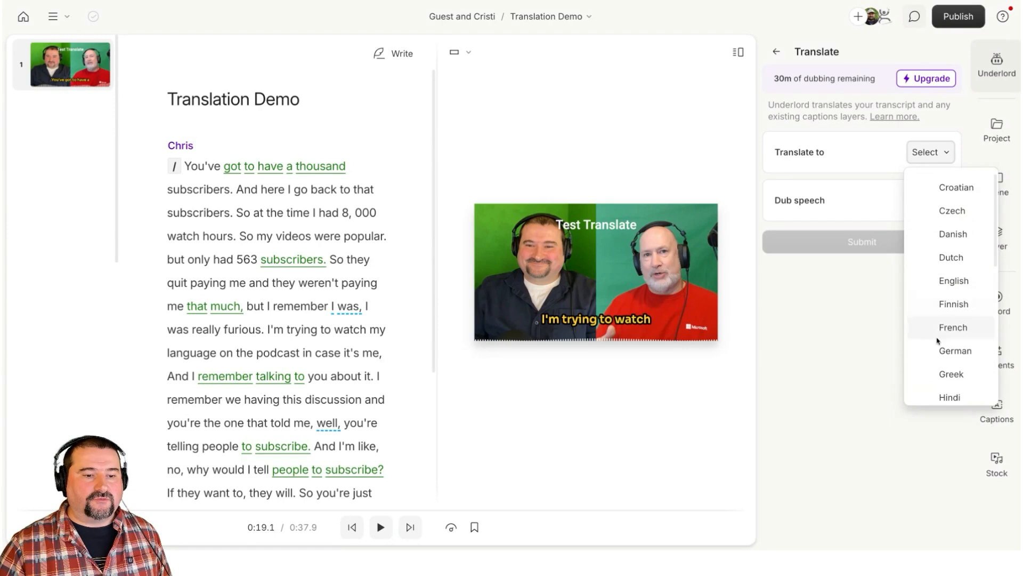
left_click(952, 326)
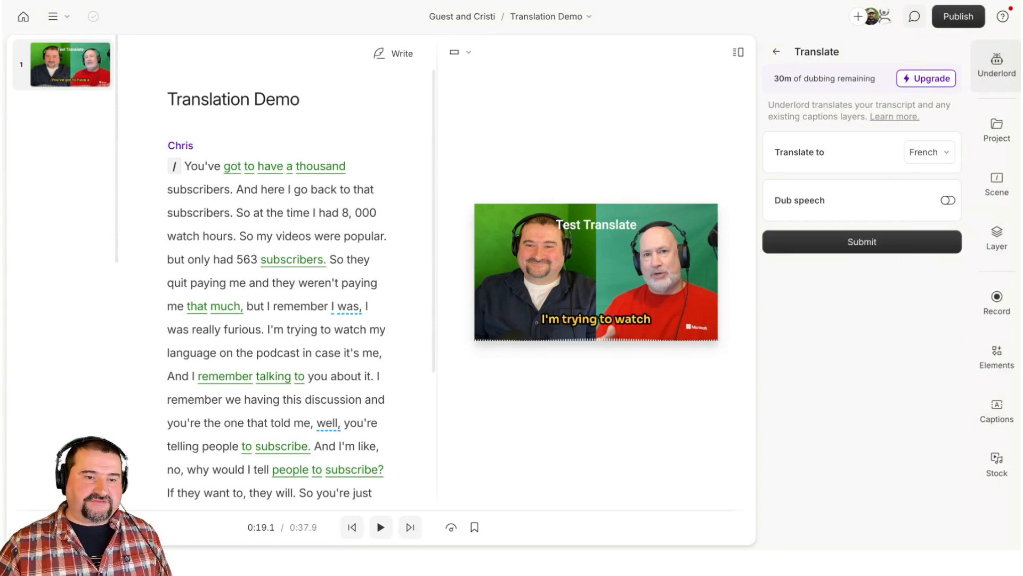
left_click(928, 151)
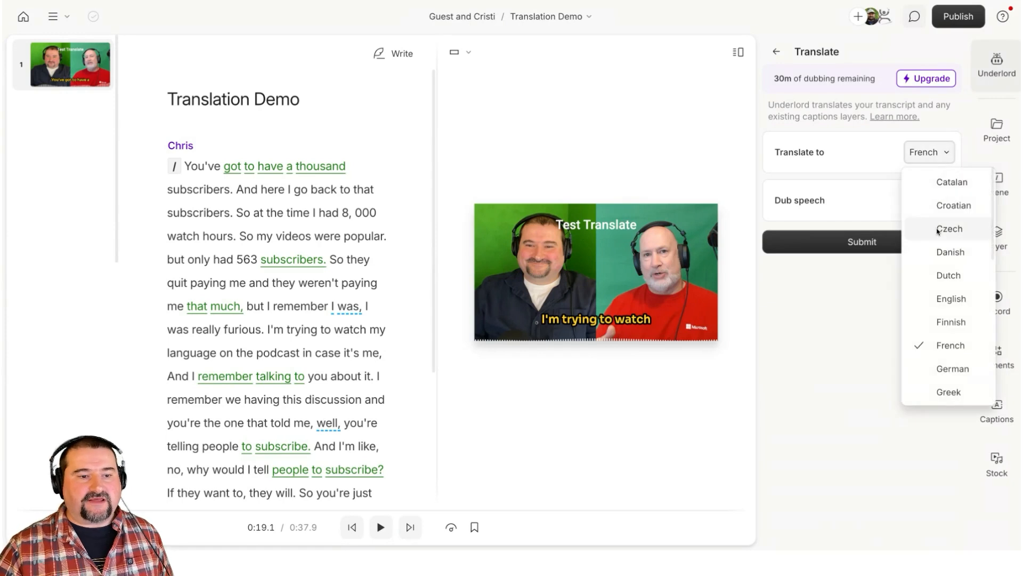
left_click(950, 229)
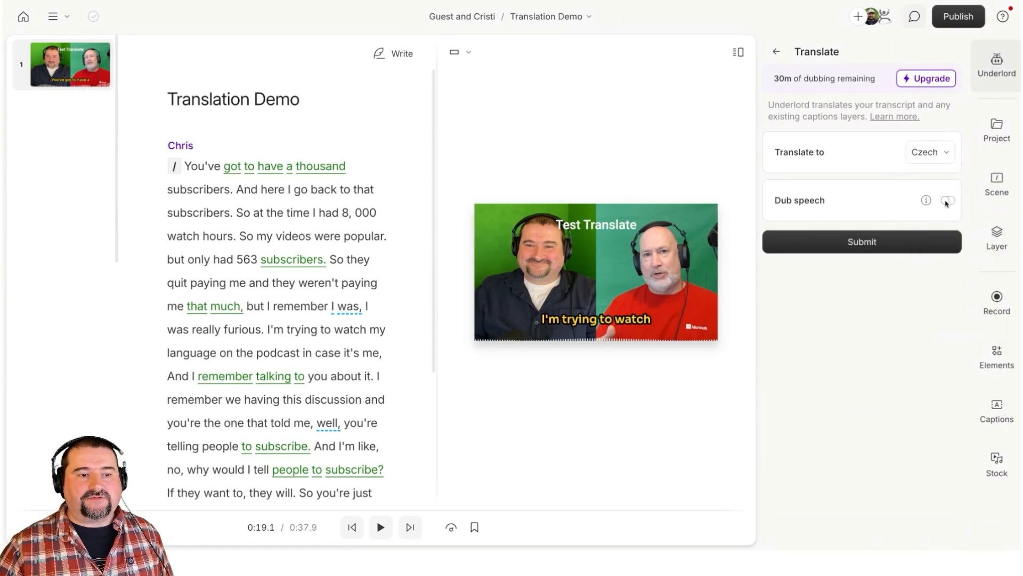
left_click(928, 151)
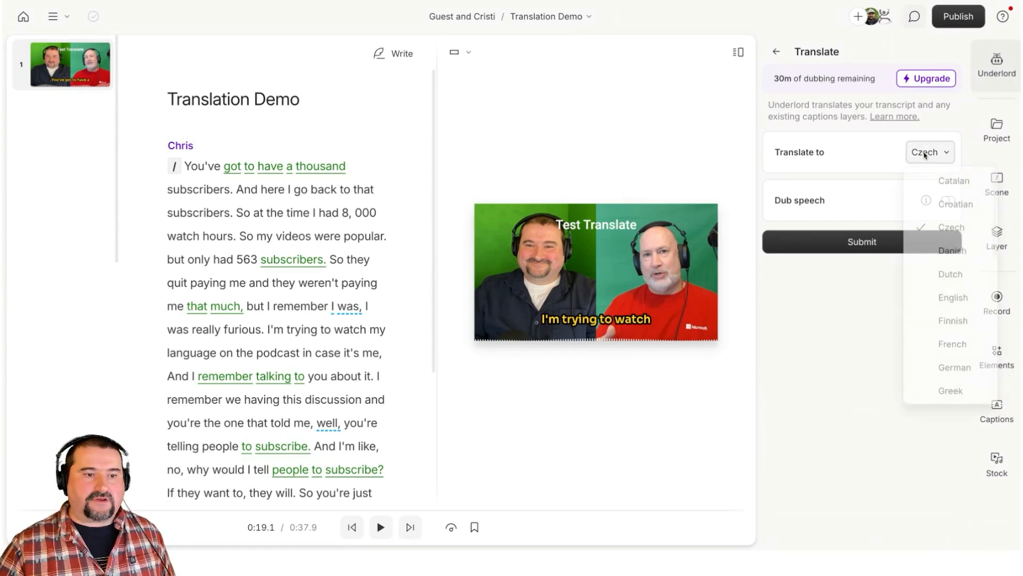
left_click(951, 390)
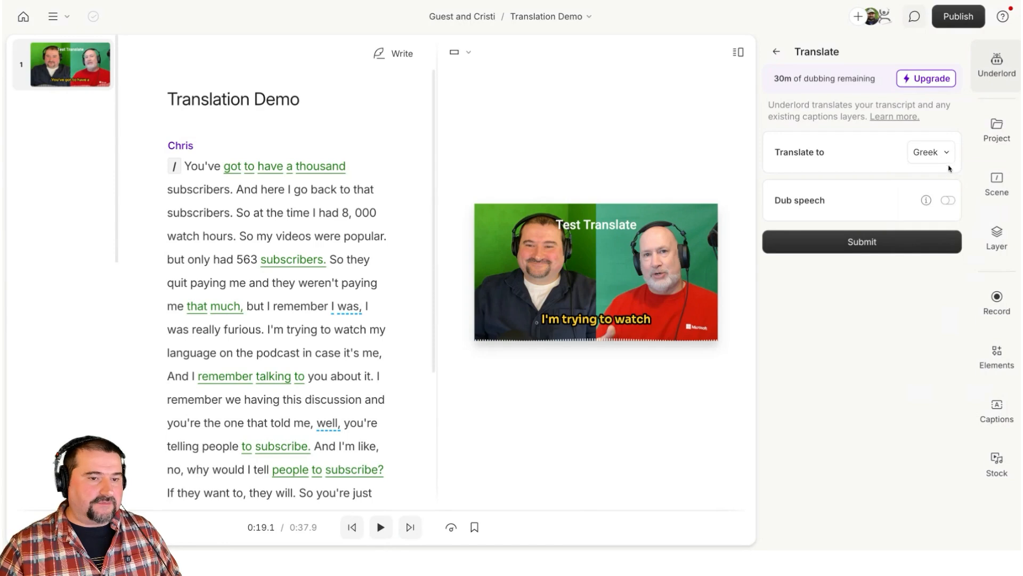
left_click(930, 151)
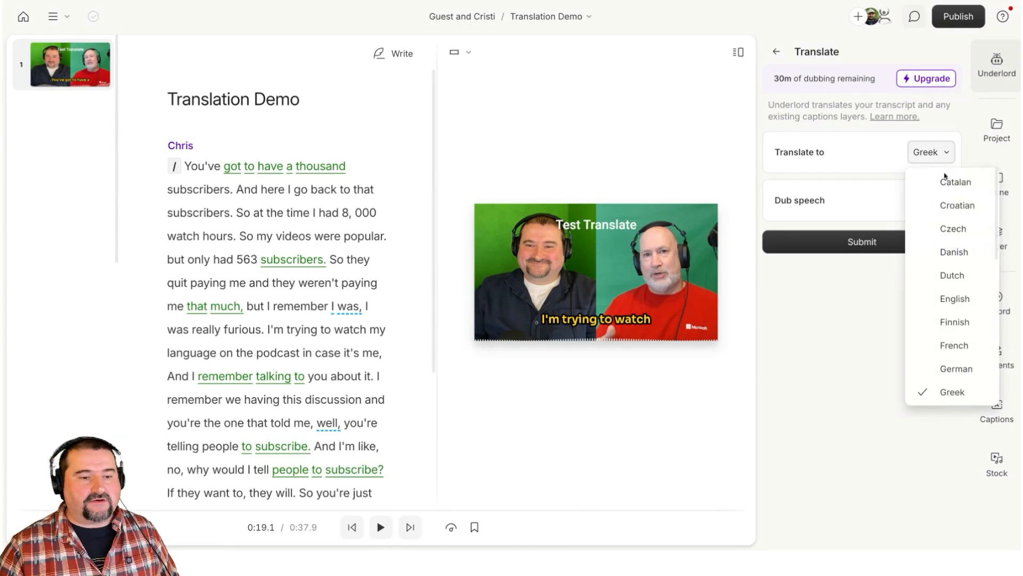
left_click(953, 344)
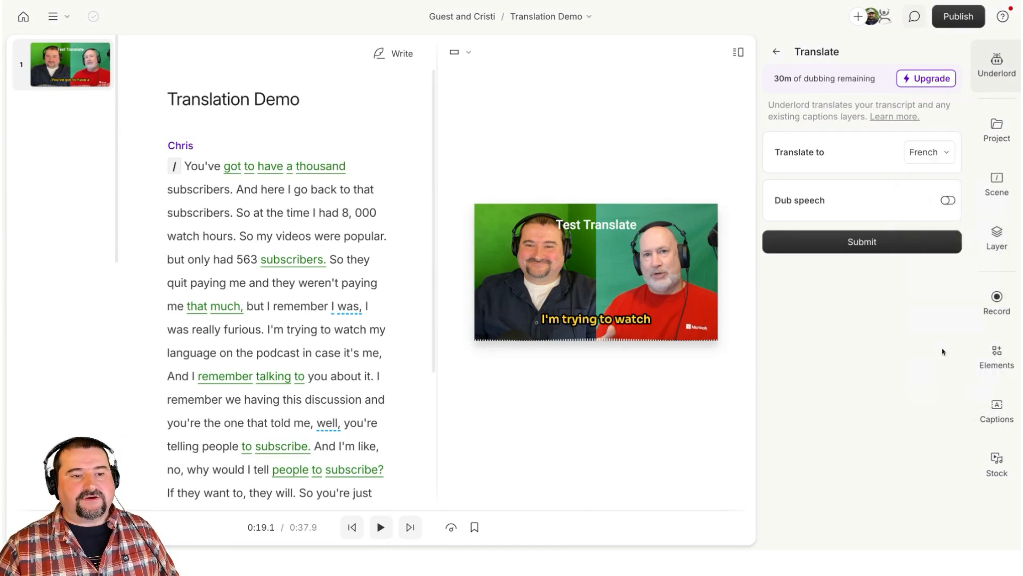
Step: Enable Dub speech and assign the stock Henry voice to Chris after previewing it
left_click(947, 200)
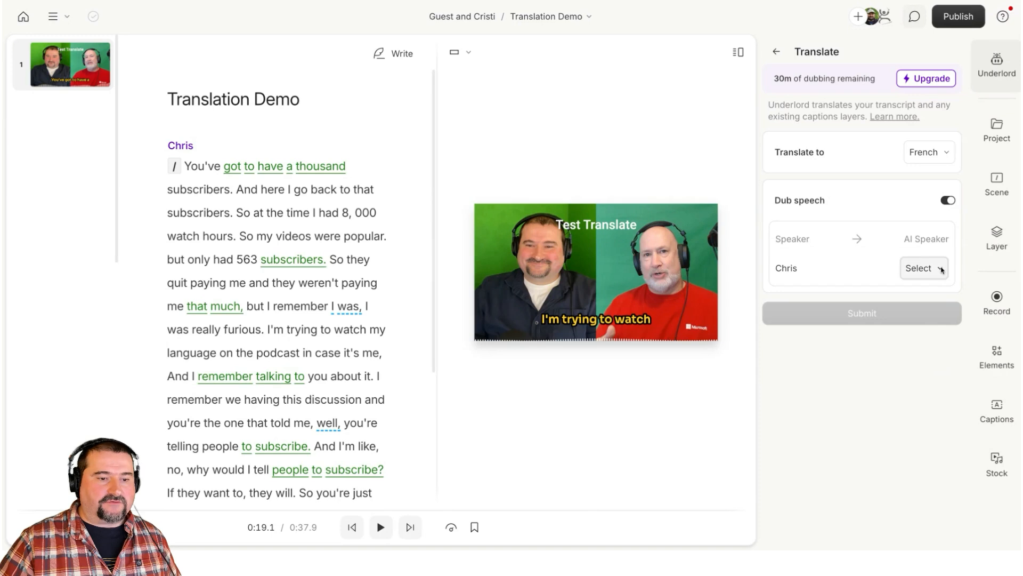
left_click(919, 267)
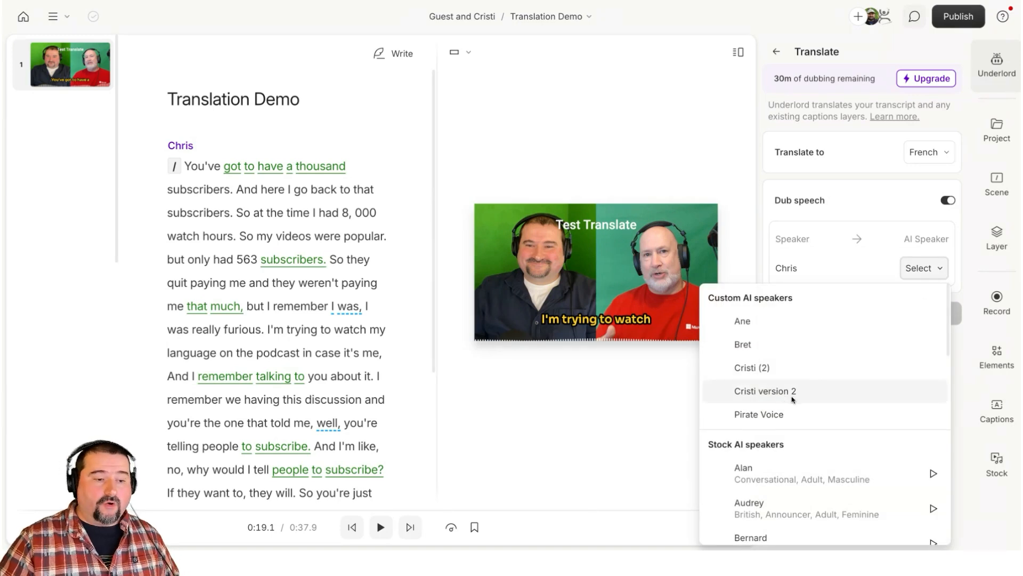
scroll("down", 3)
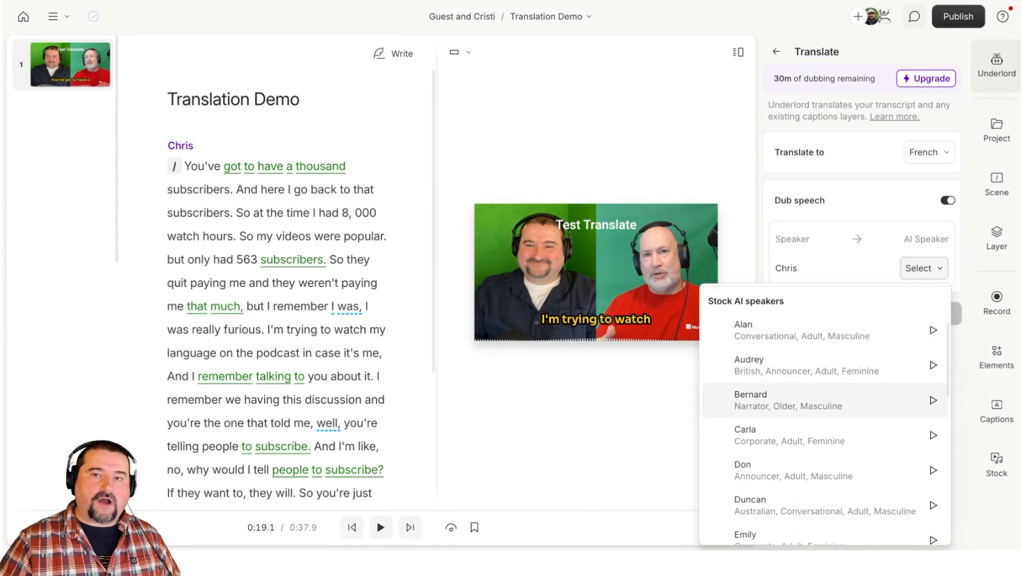
scroll("down", 3)
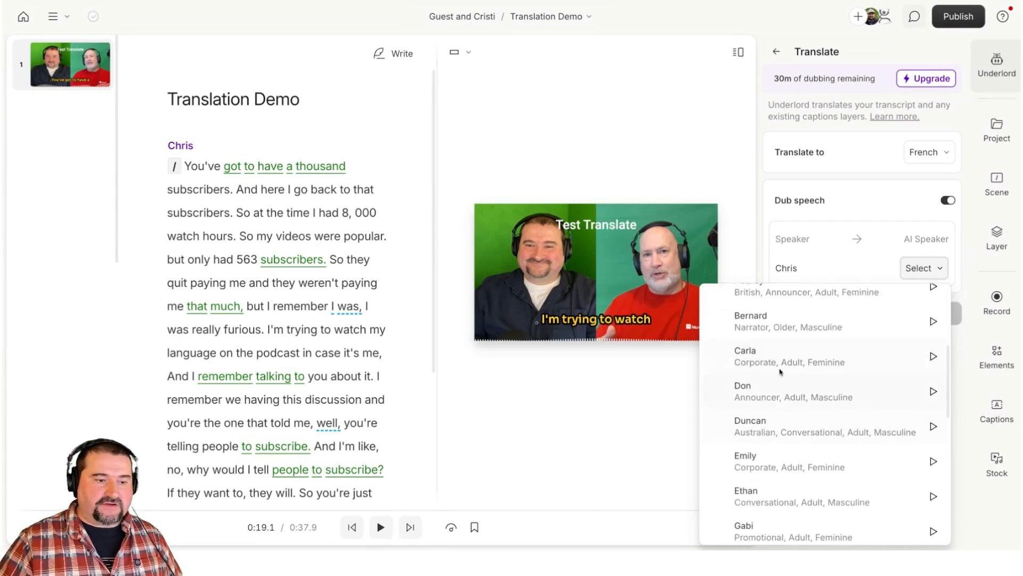
mouse_move(806, 391)
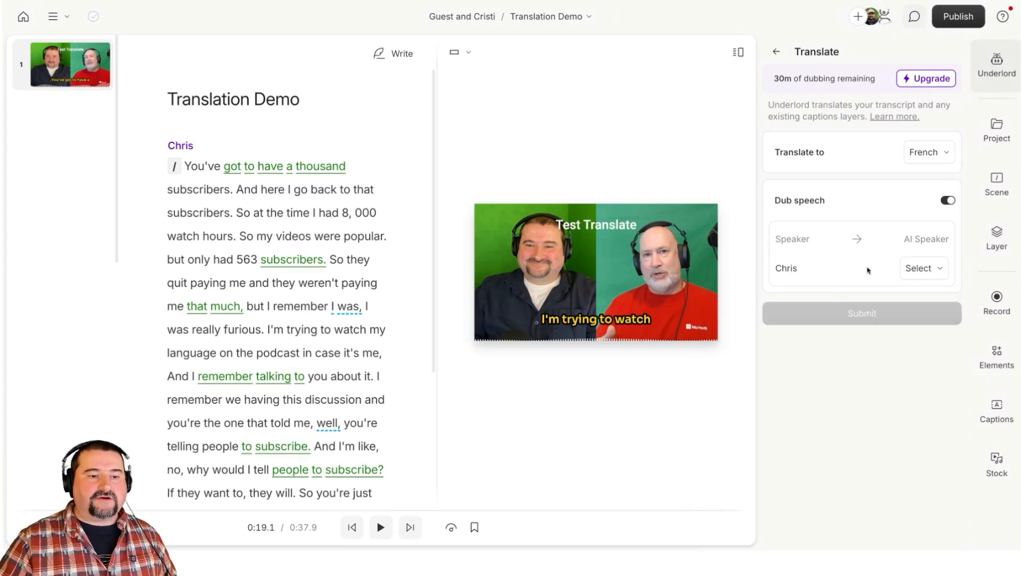
left_click(923, 267)
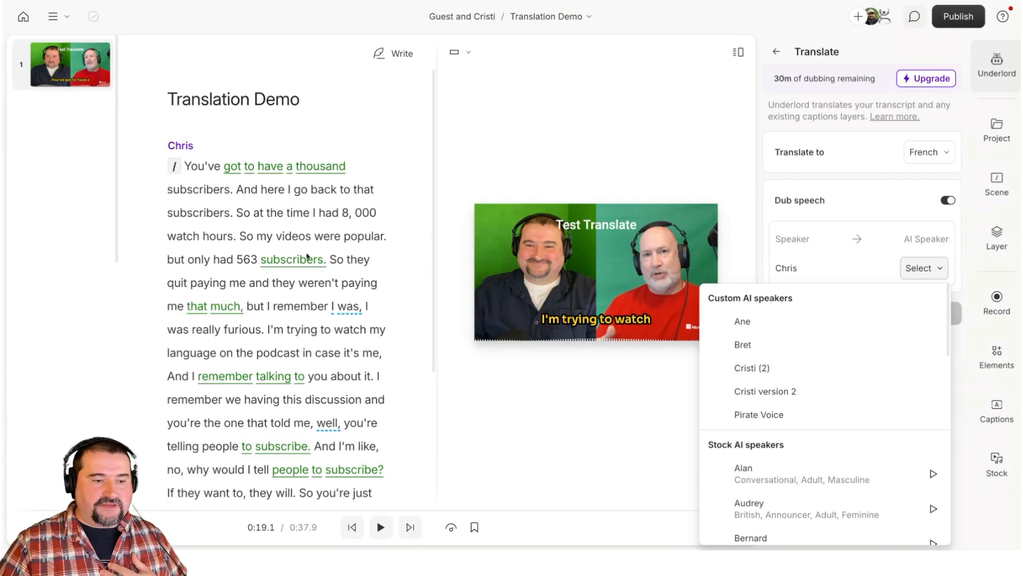
scroll("down", 3)
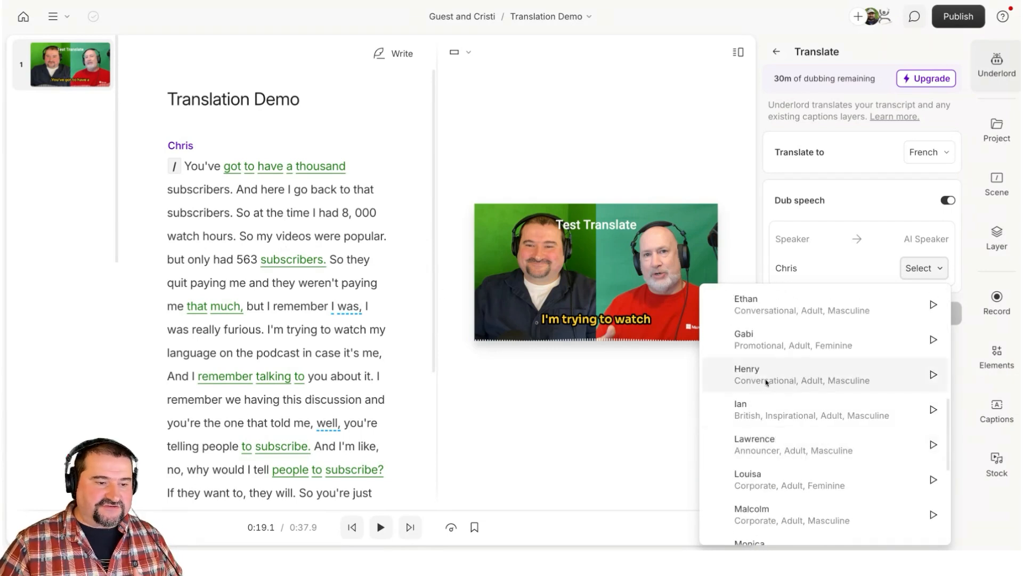
mouse_move(842, 380)
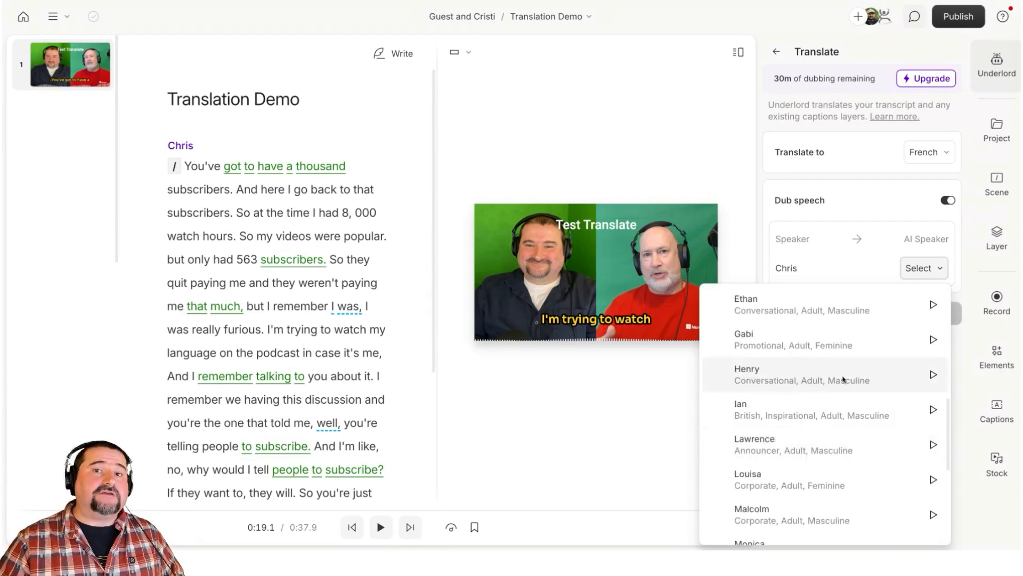
left_click(933, 374)
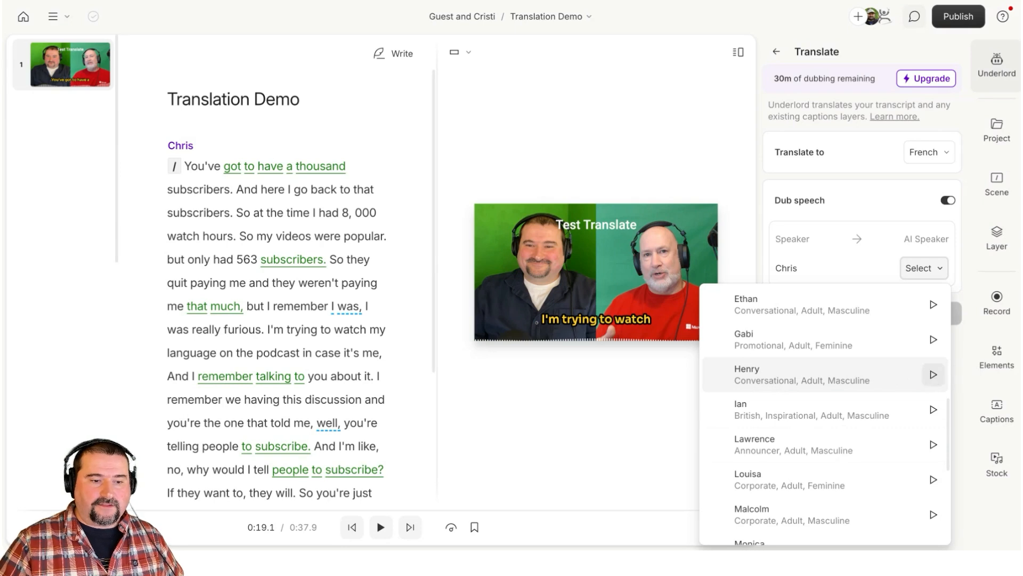
left_click(746, 374)
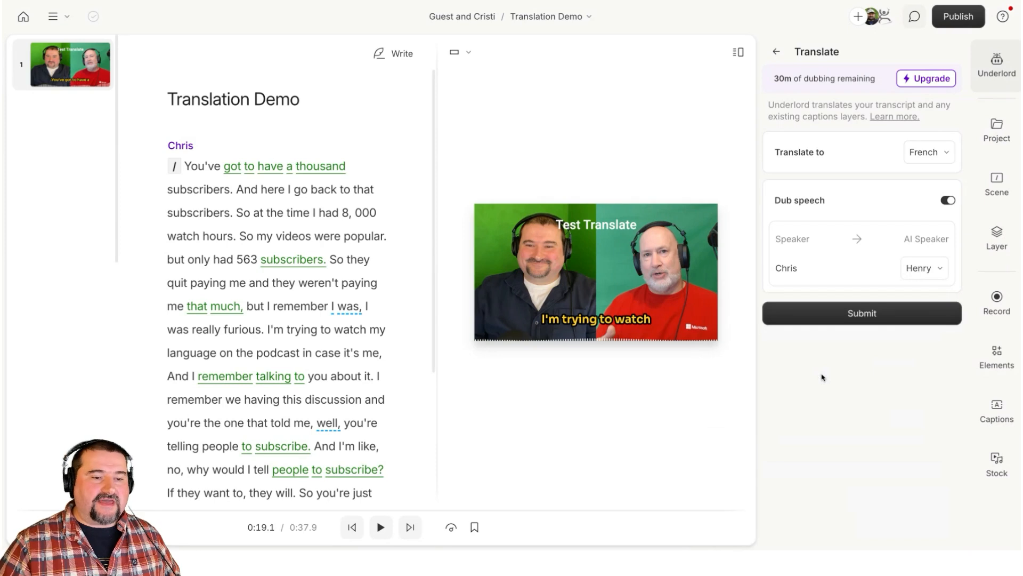
mouse_move(857, 383)
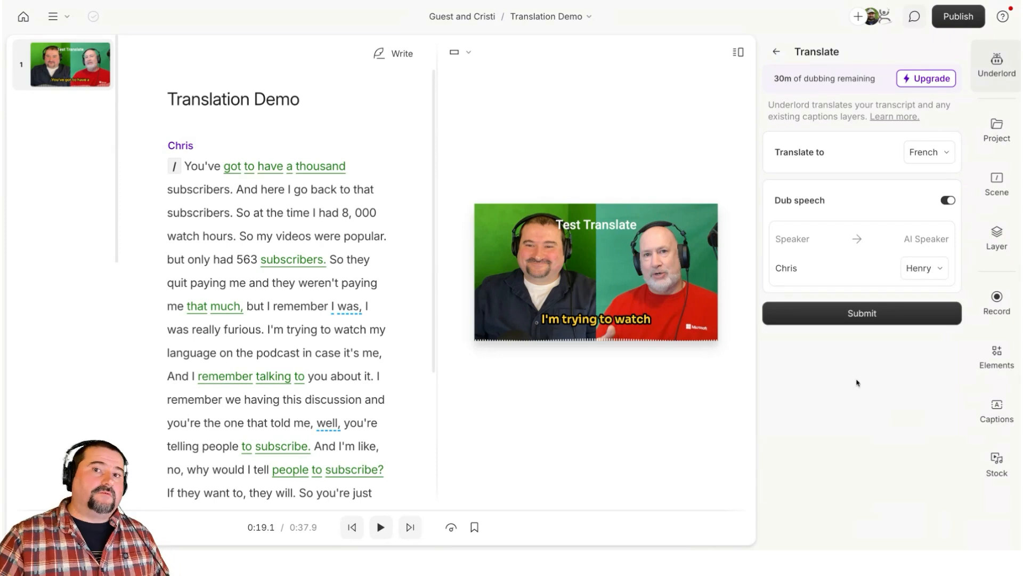
mouse_move(861, 381)
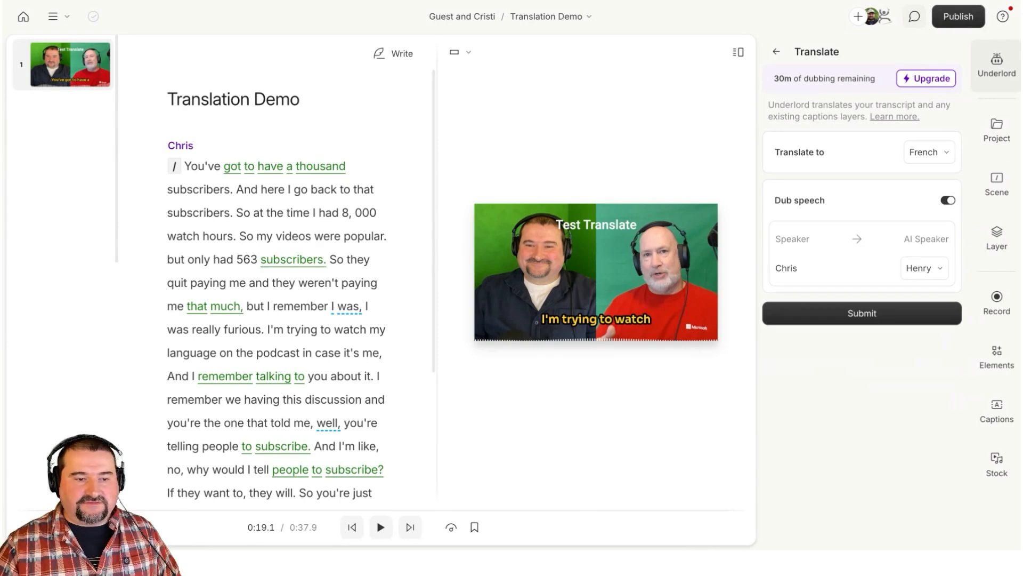
Step: Submit the French dubbed translation request
left_click(860, 313)
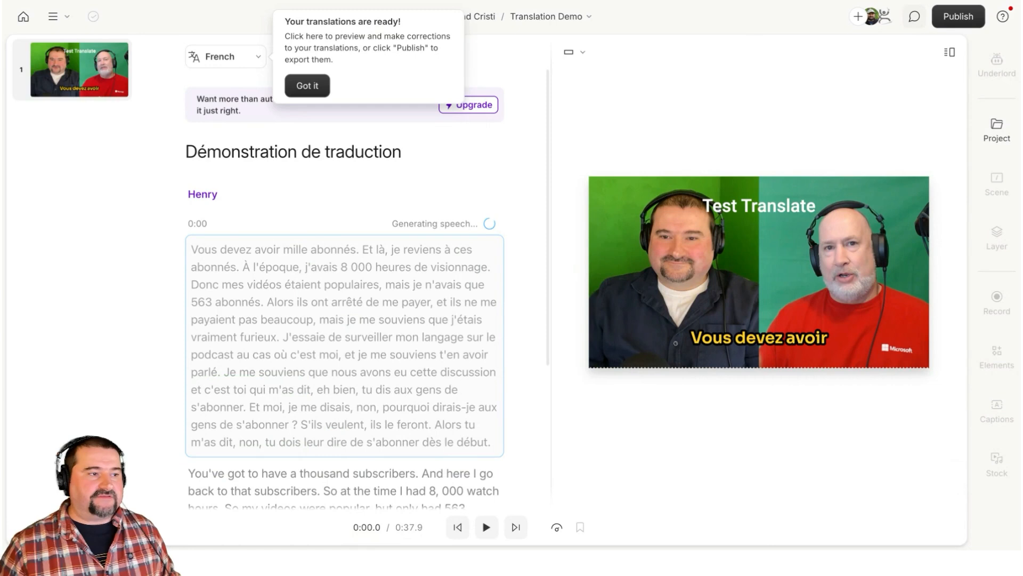
mouse_move(320, 120)
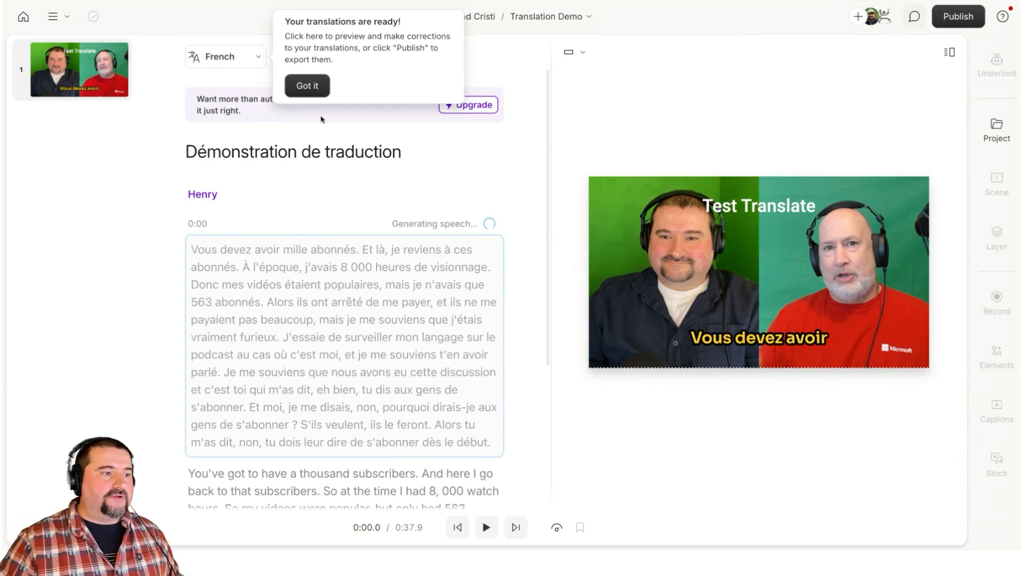
Step: Dismiss the 'Your translations are ready!' popup while Henry's French speech generates
left_click(307, 85)
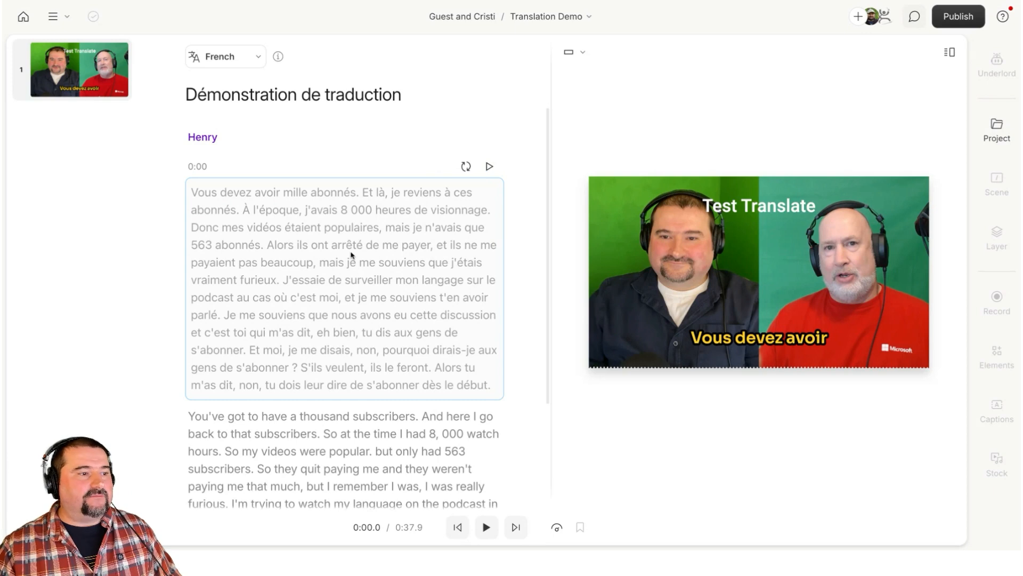
mouse_move(352, 240)
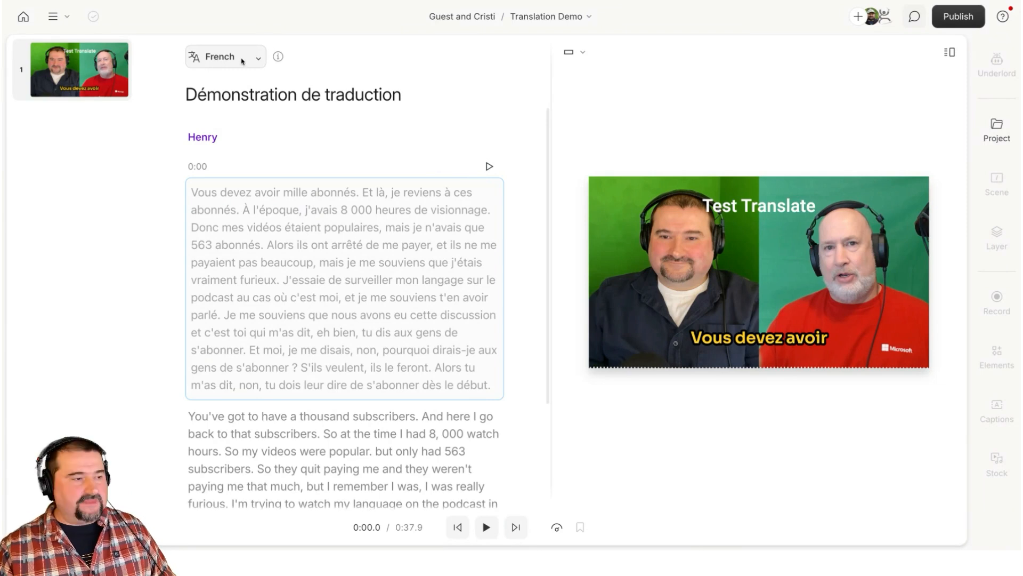
Step: Start a German translation with dubbing on and Oliver voicing Chris
left_click(224, 57)
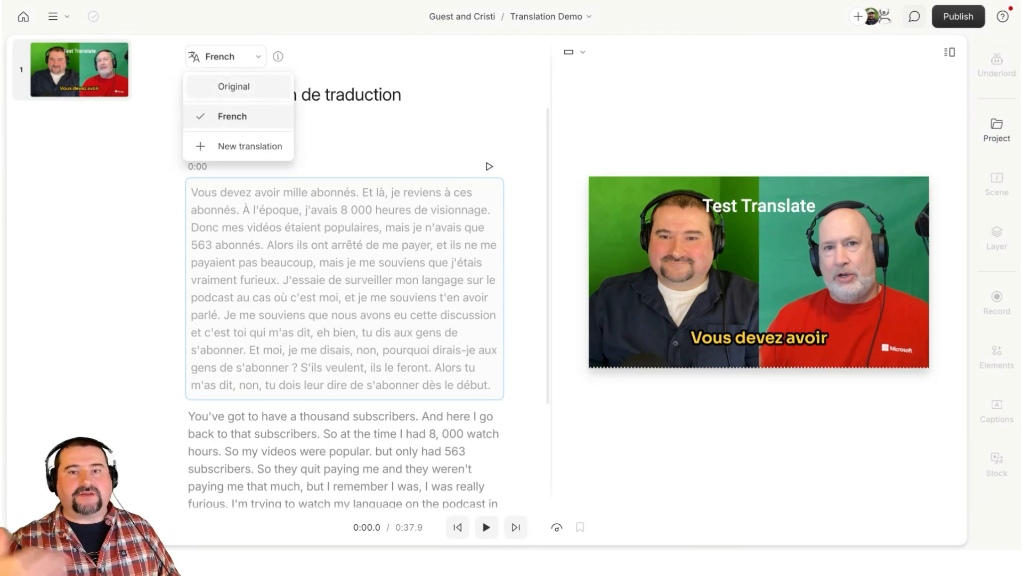
mouse_move(239, 155)
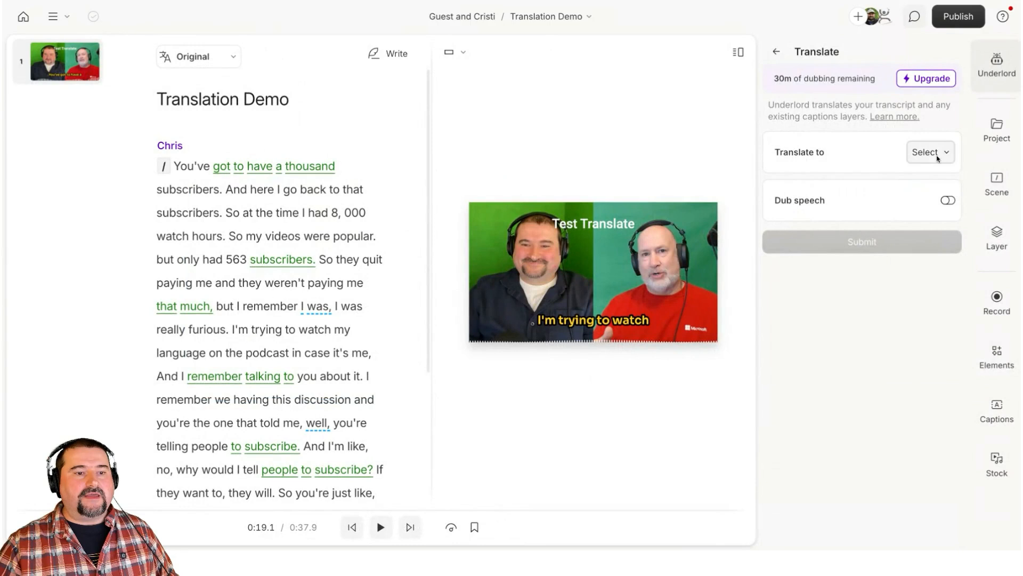
left_click(926, 151)
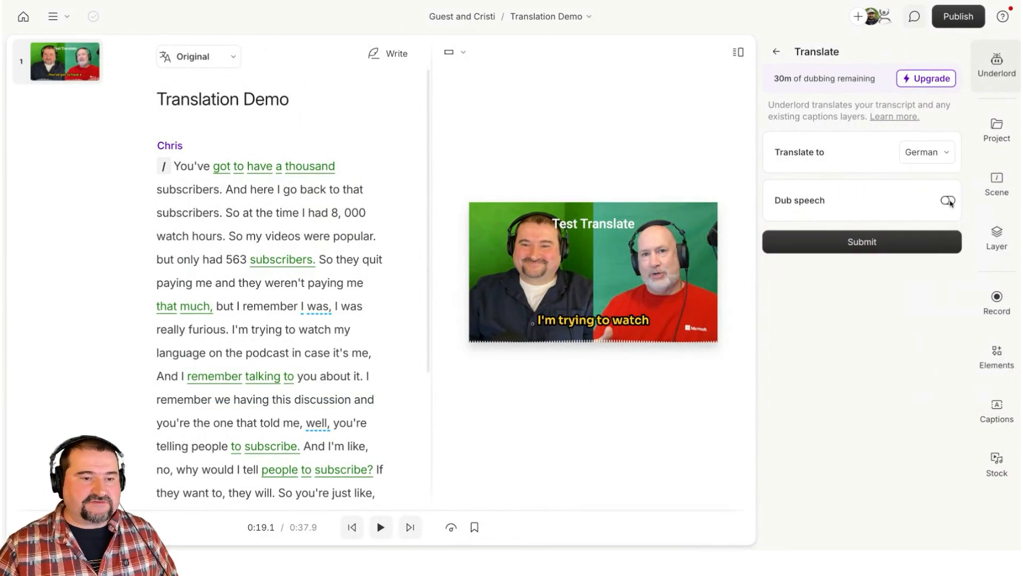
left_click(947, 200)
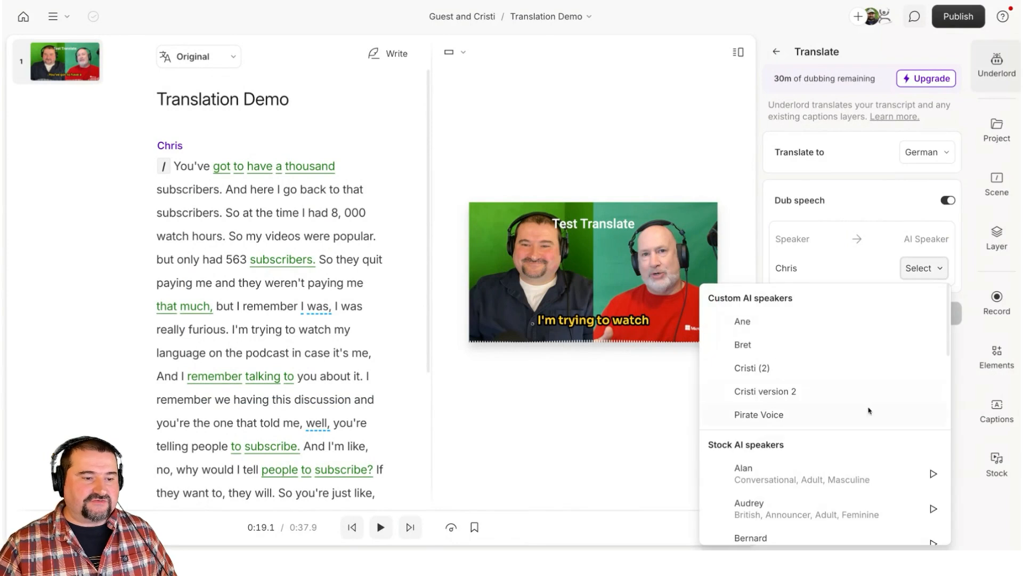
scroll("down", 3)
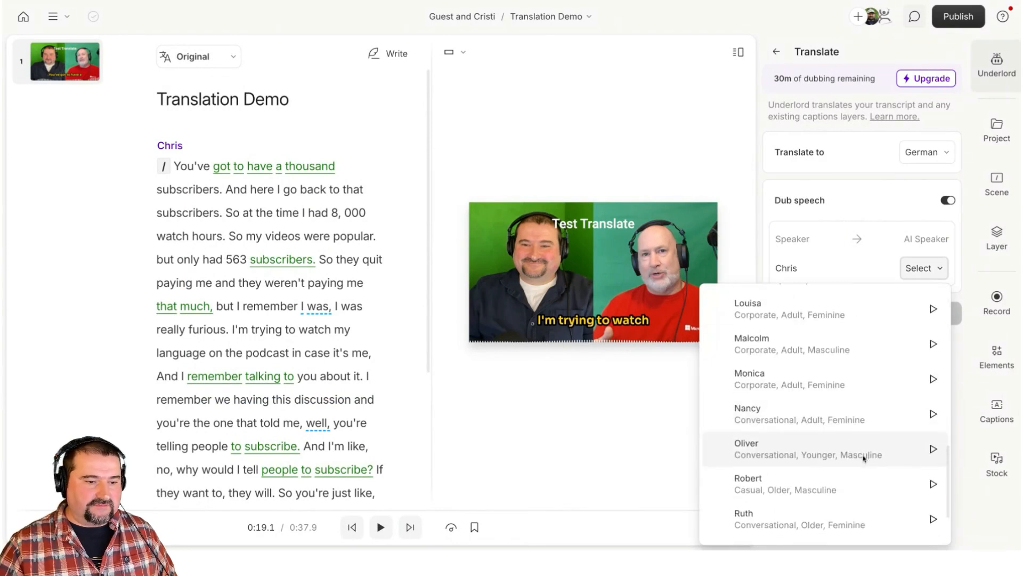
left_click(933, 449)
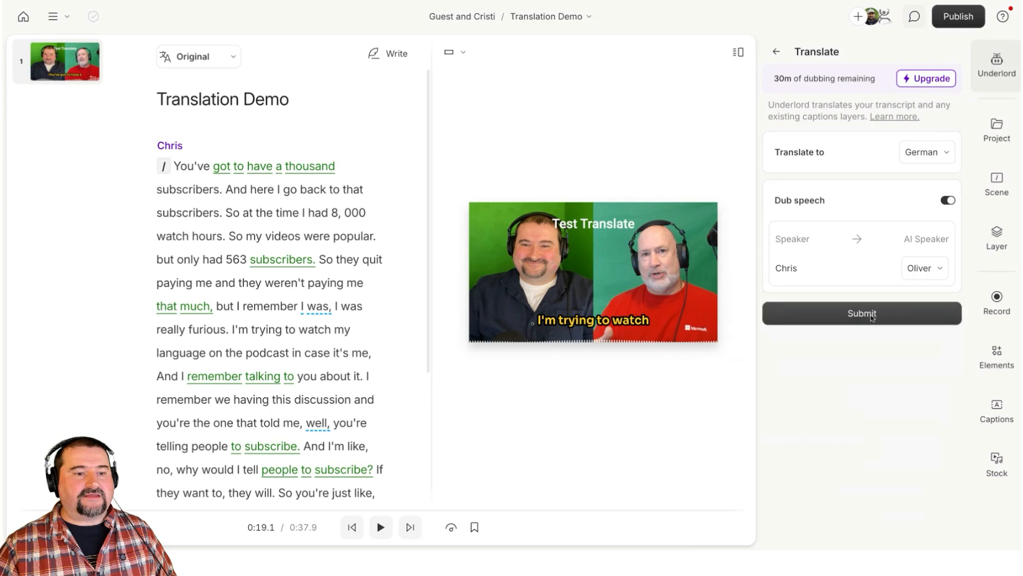
Step: Submit the German dub and review the Übersetzungsdemo transcript
left_click(861, 313)
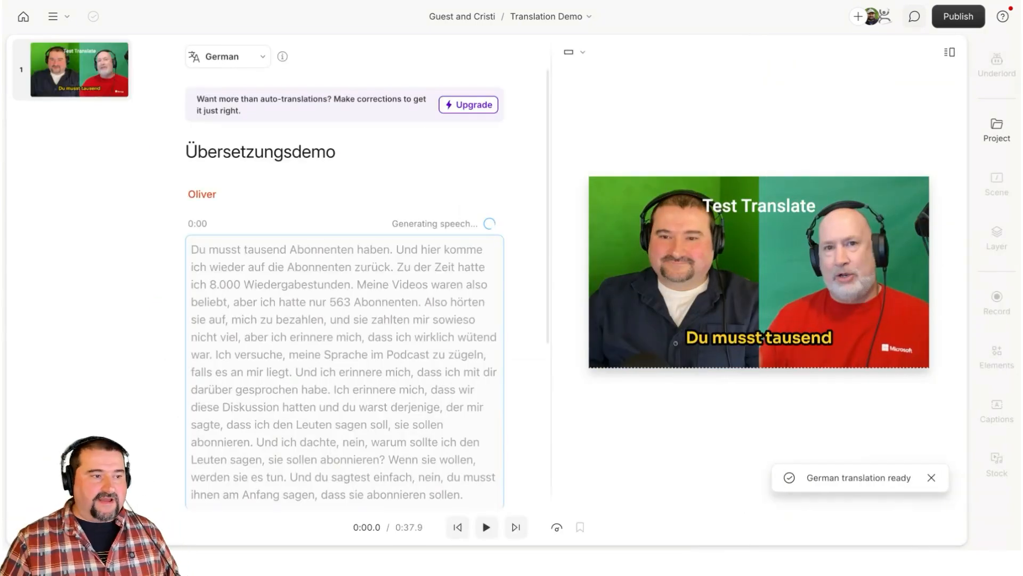
scroll("down", 3)
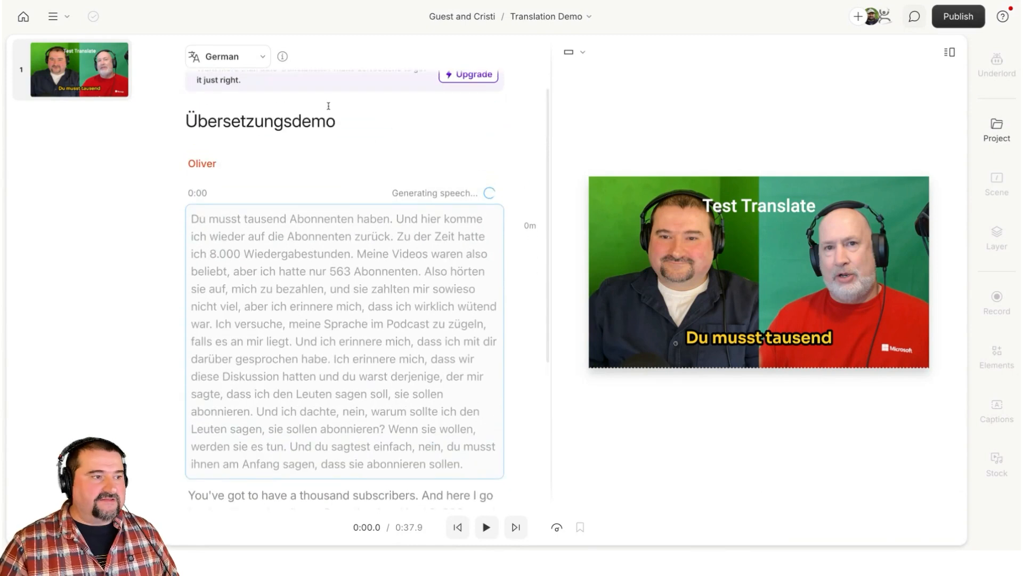
left_click(226, 56)
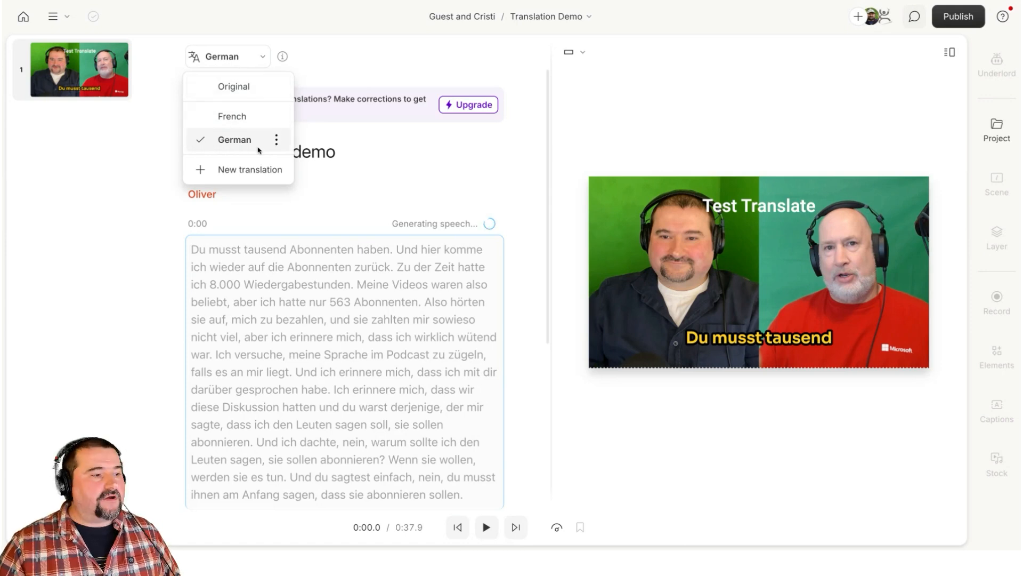
mouse_move(232, 116)
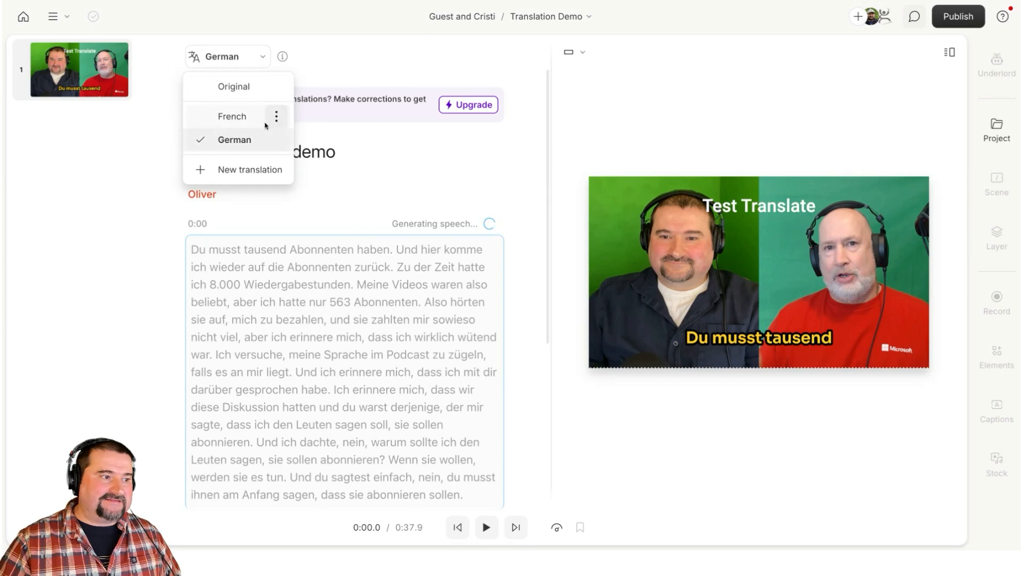
Step: Open the French translation's options menu for exporting
left_click(275, 117)
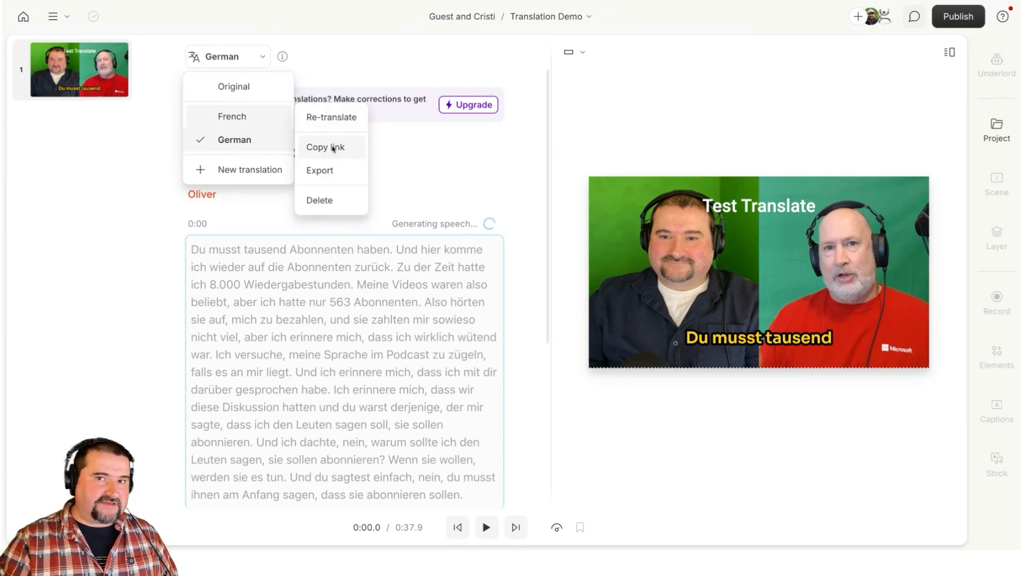
mouse_move(319, 170)
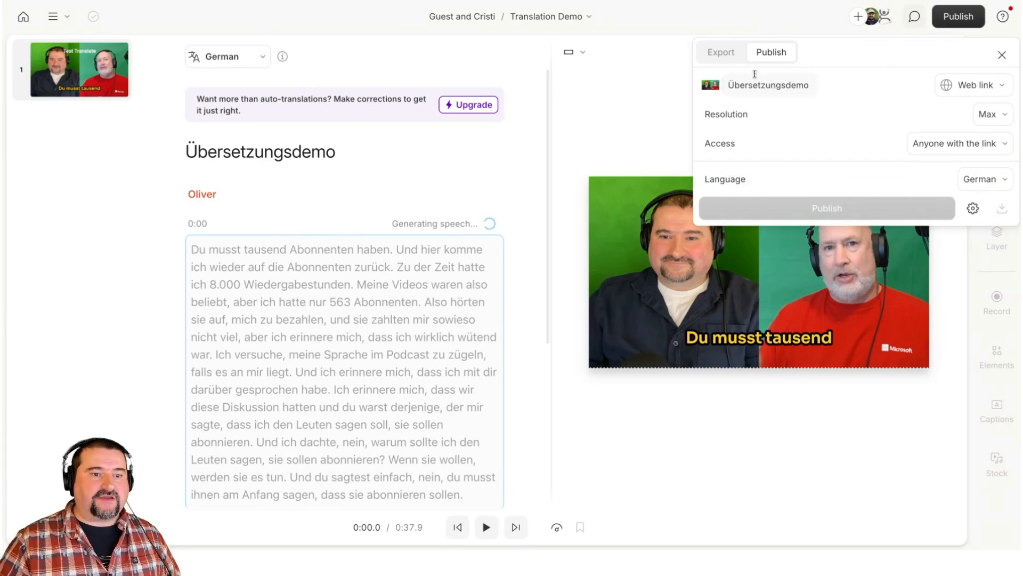
Step: Switch the publish language to French, then back to Original
left_click(985, 179)
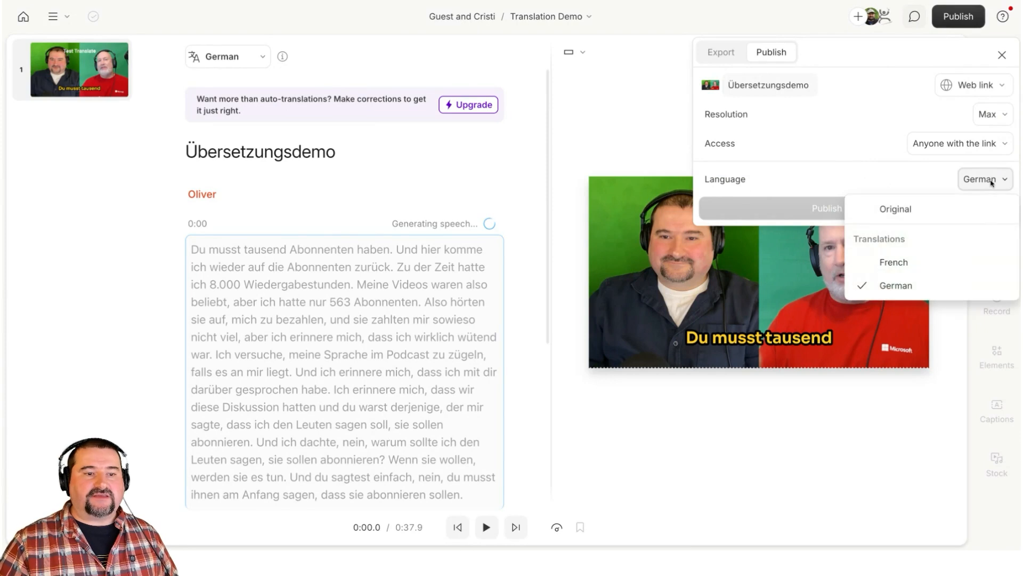
left_click(893, 262)
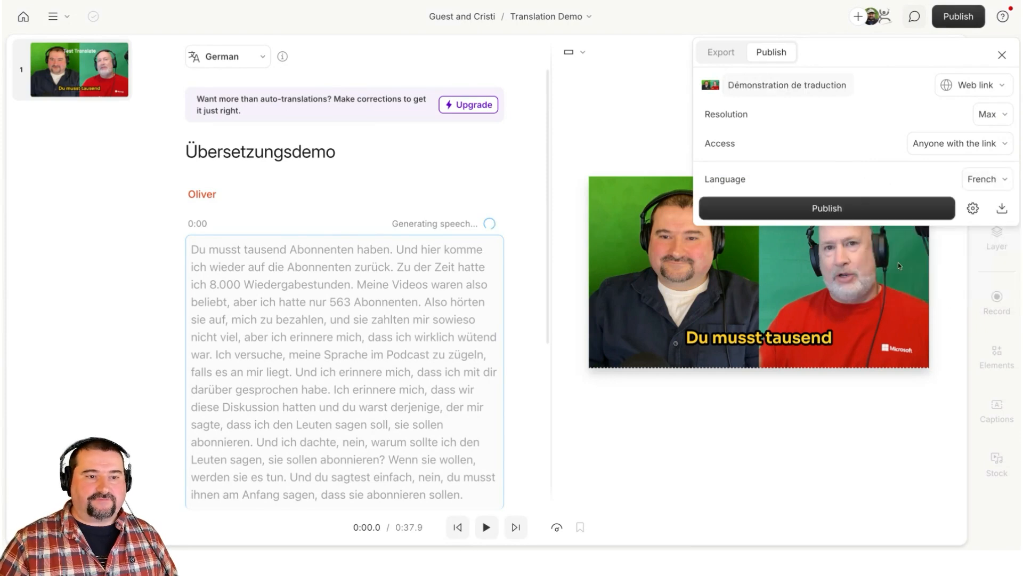
left_click(985, 179)
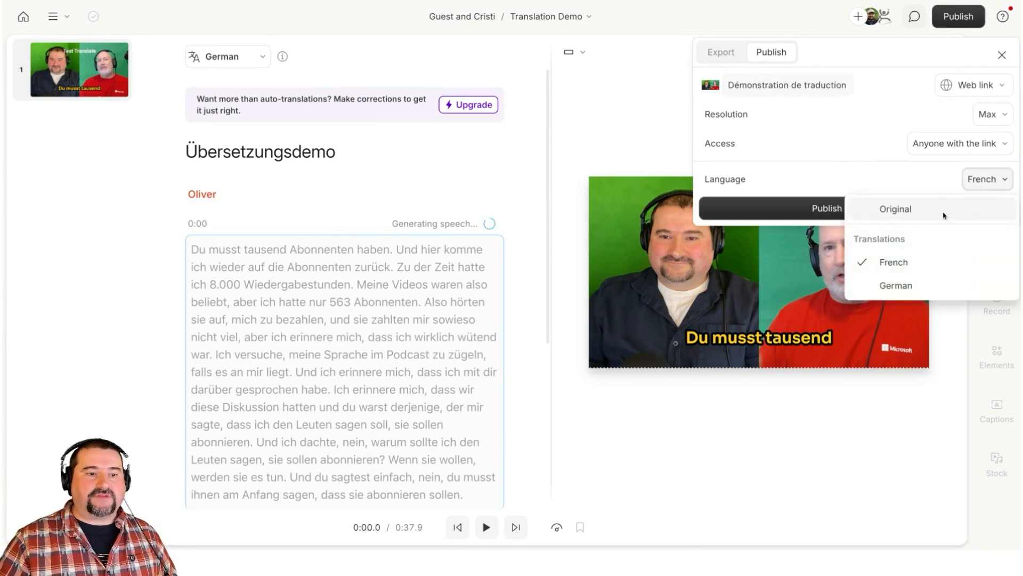
left_click(895, 208)
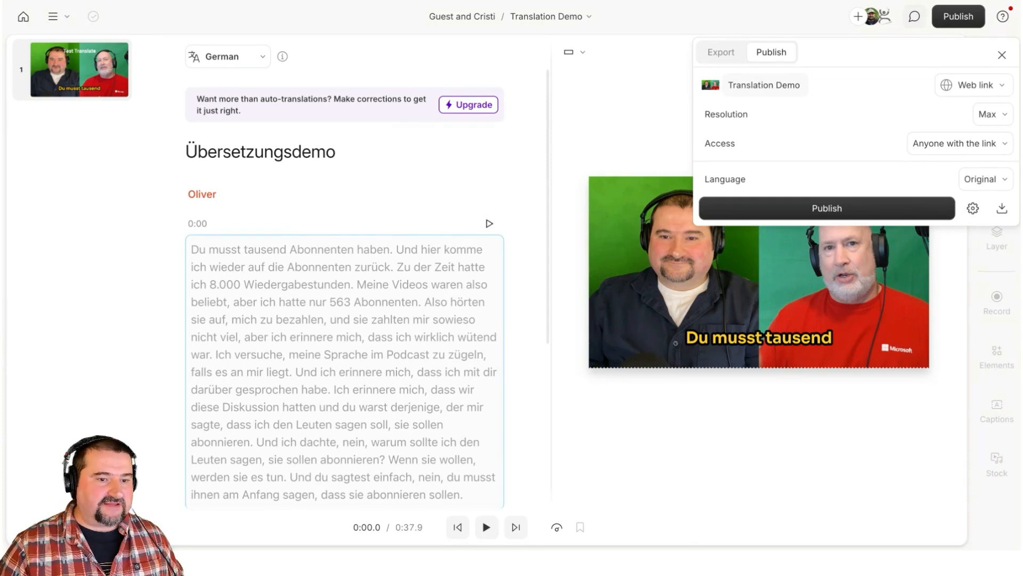
Step: Close the Publish settings panel
left_click(1002, 55)
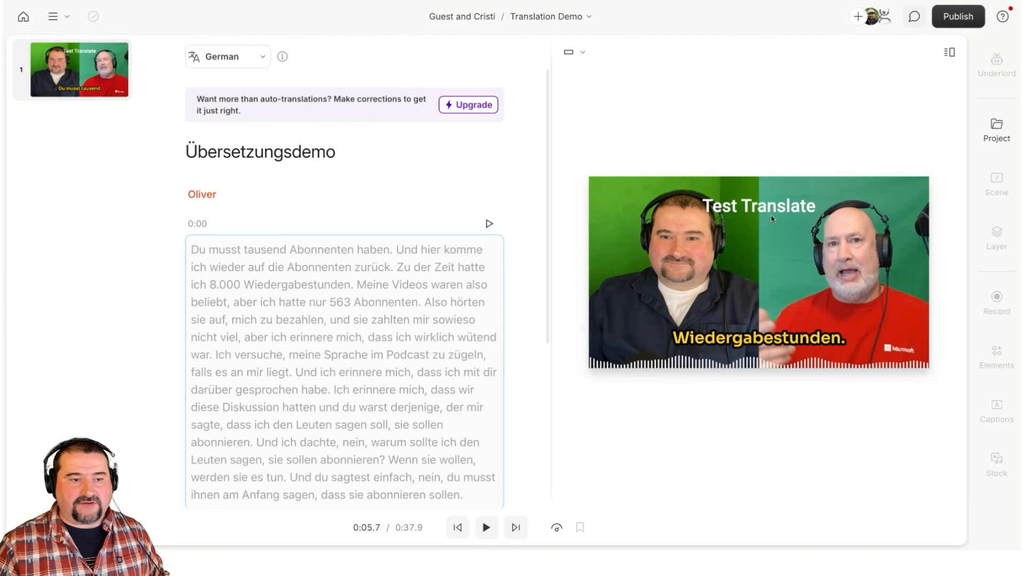
left_click(227, 56)
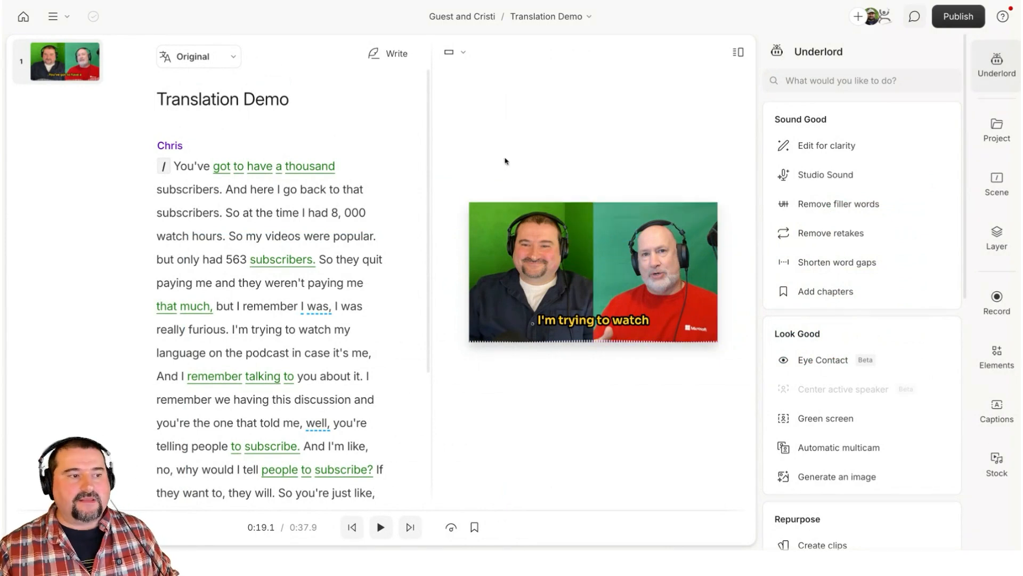
left_click(198, 56)
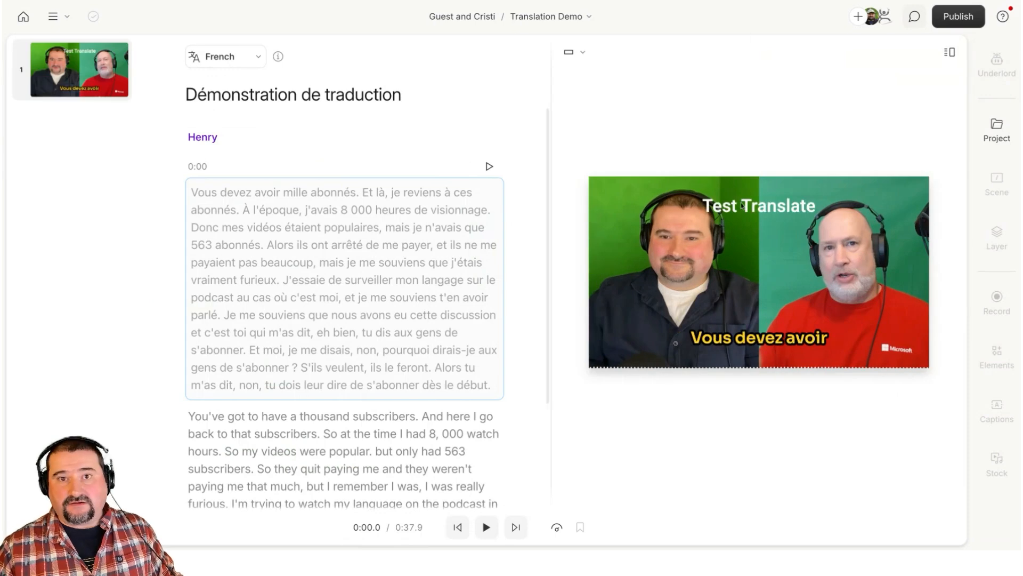
left_click(224, 56)
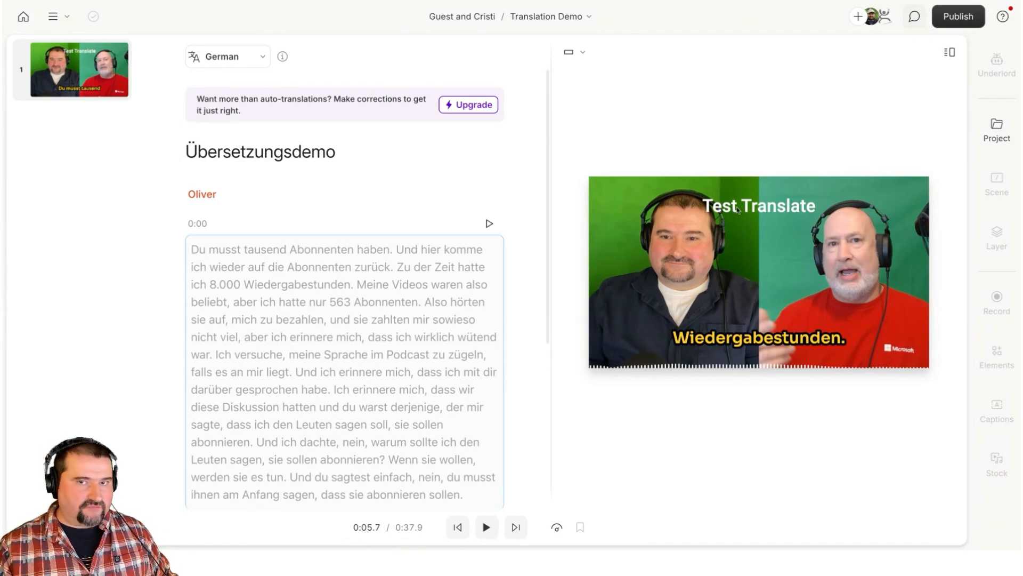
mouse_move(429, 204)
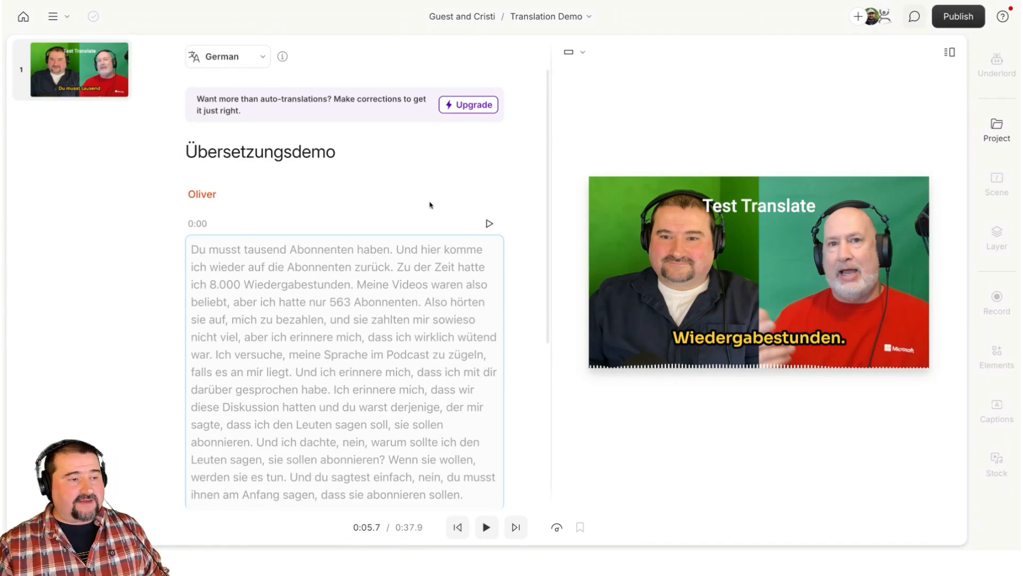
Step: Open the language dropdown showing Original, French and German
left_click(225, 56)
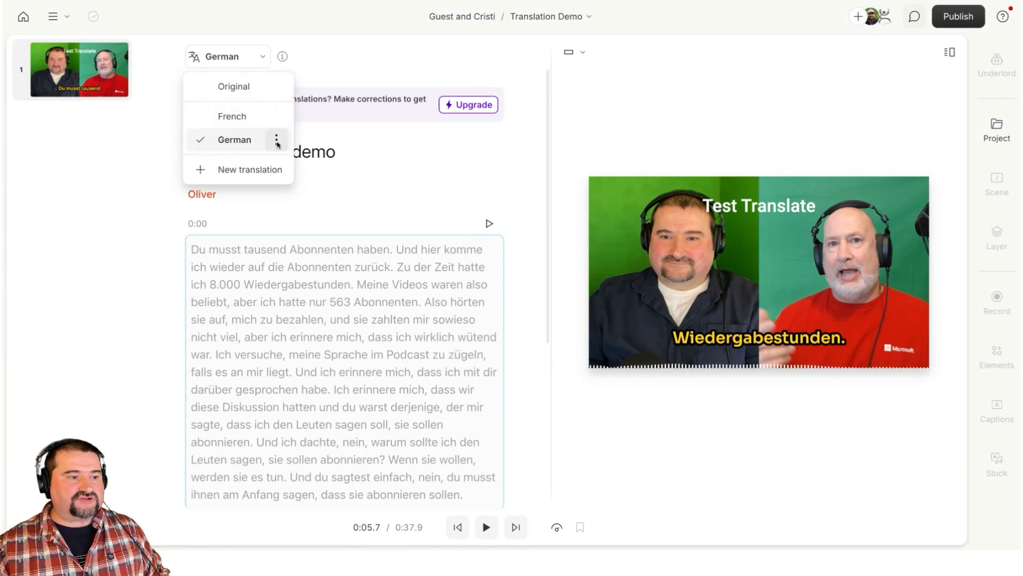
left_click(276, 139)
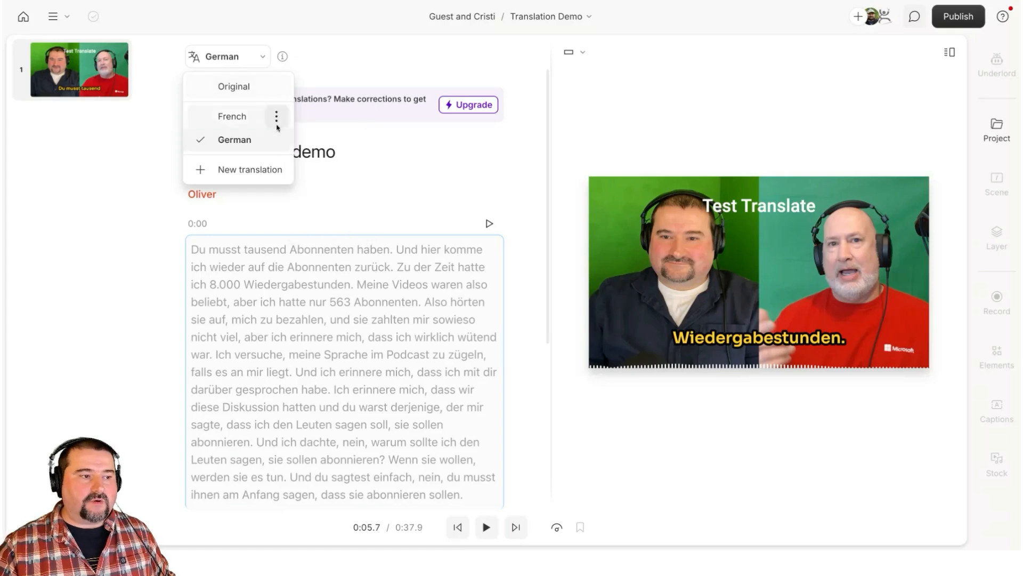
mouse_move(378, 189)
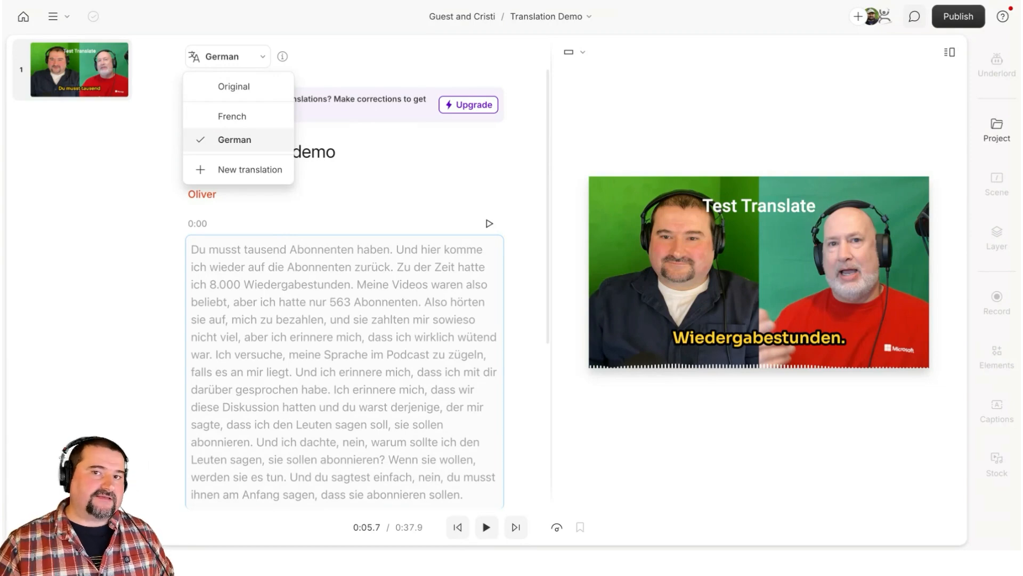
Step: Switch to the French version, then play and pause its dubbed opening
left_click(231, 116)
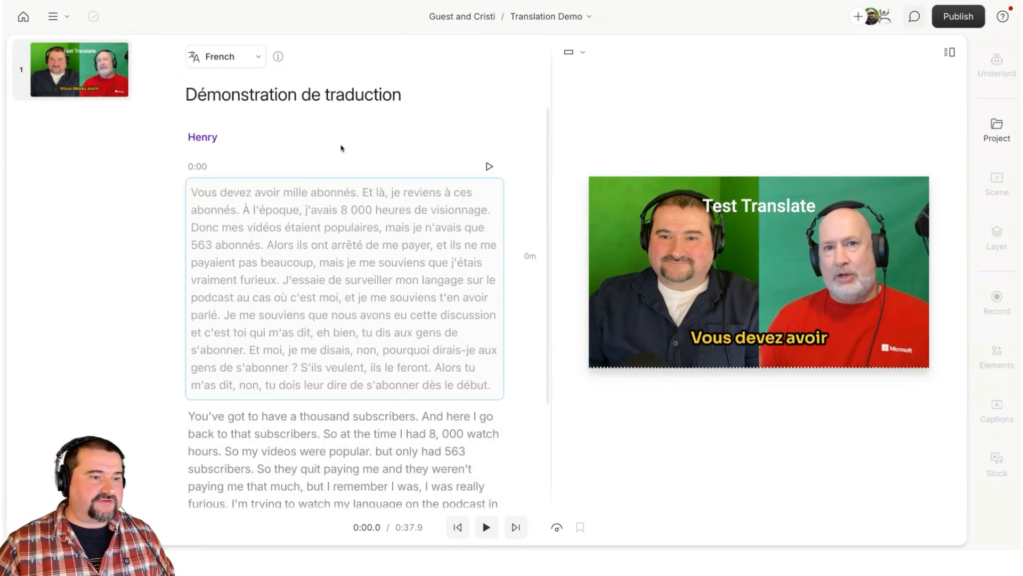
left_click(486, 527)
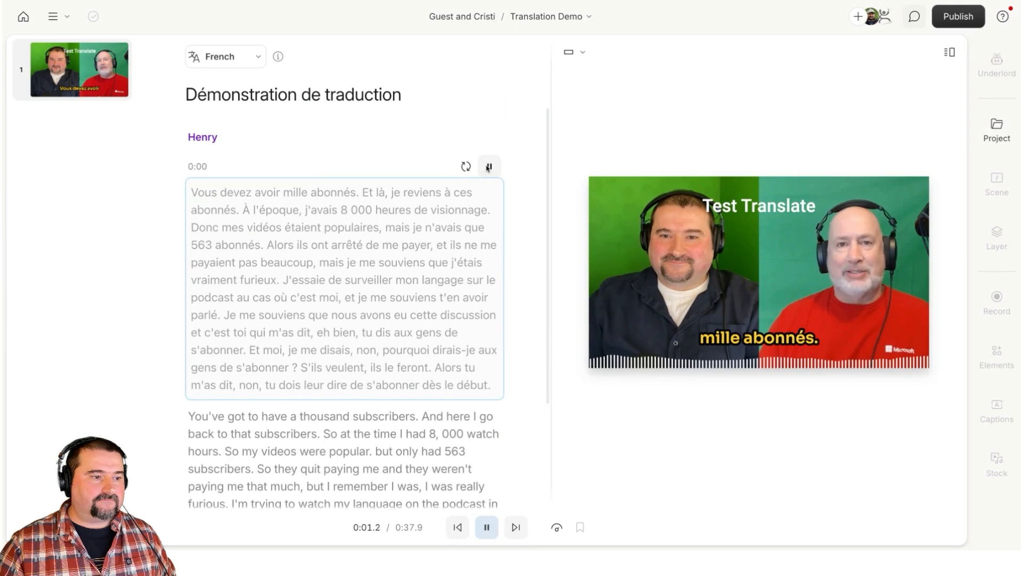
left_click(488, 165)
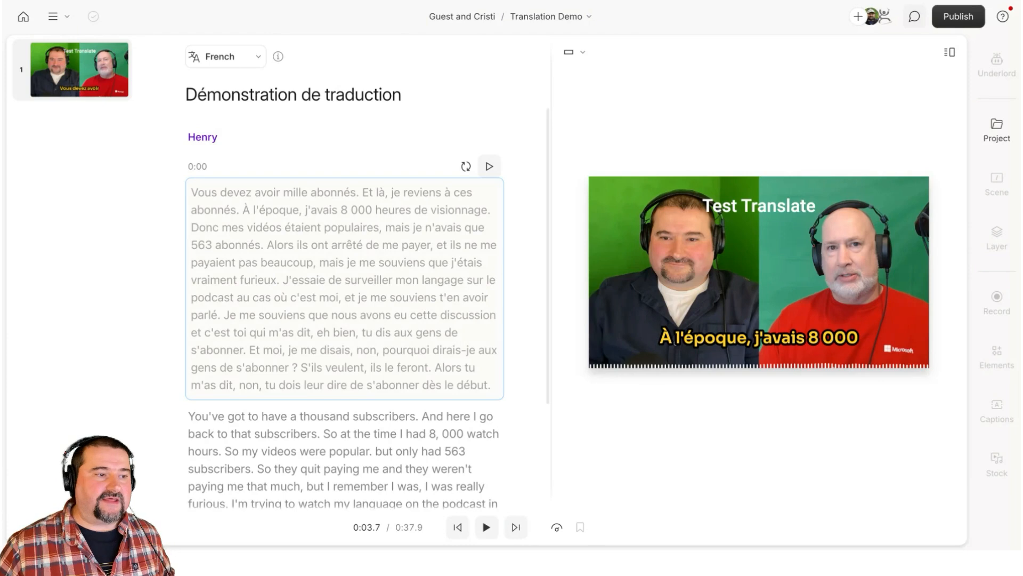
mouse_move(465, 165)
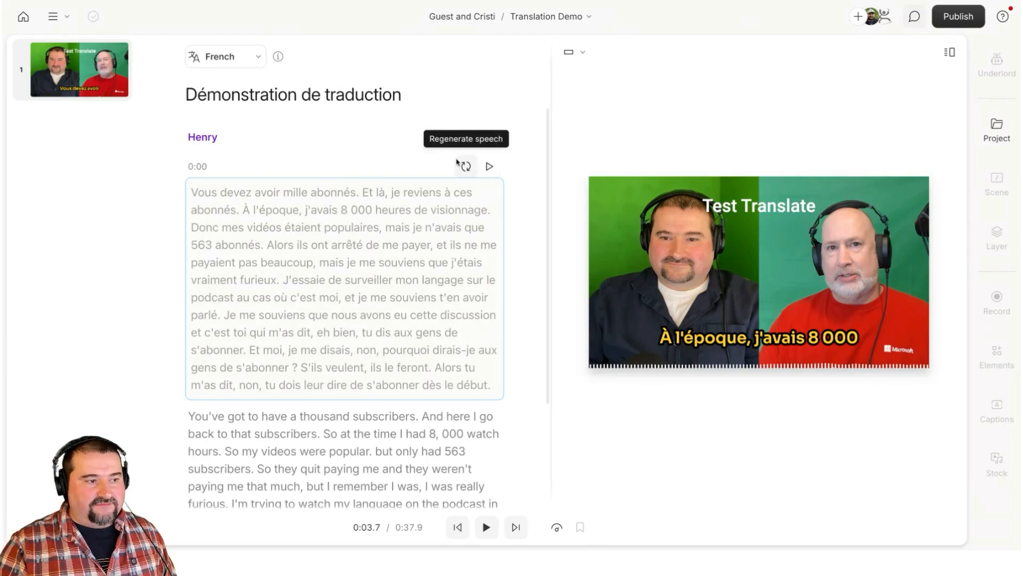
mouse_move(467, 53)
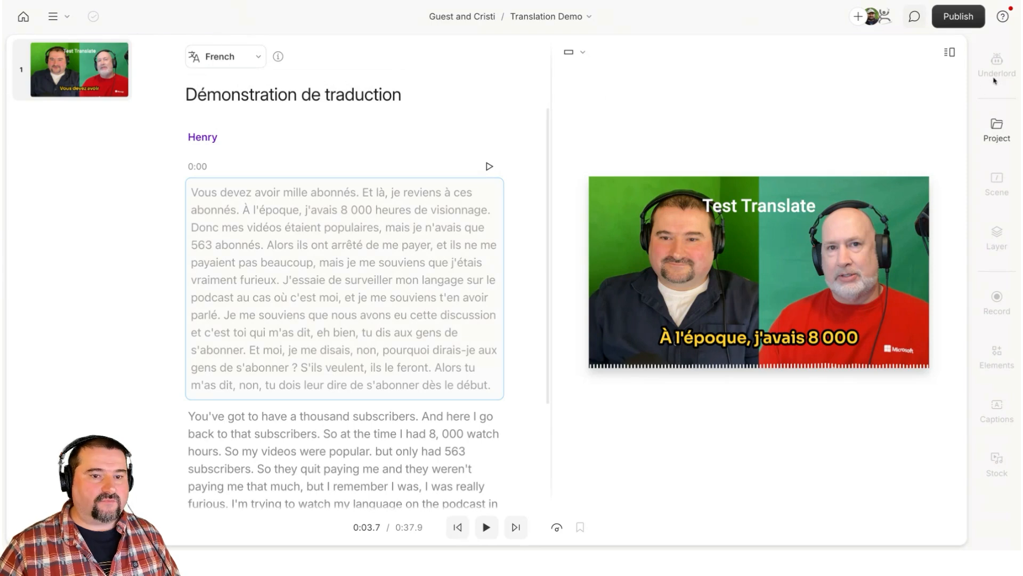
Step: Return to the original transcript and show the project's compositions
left_click(224, 56)
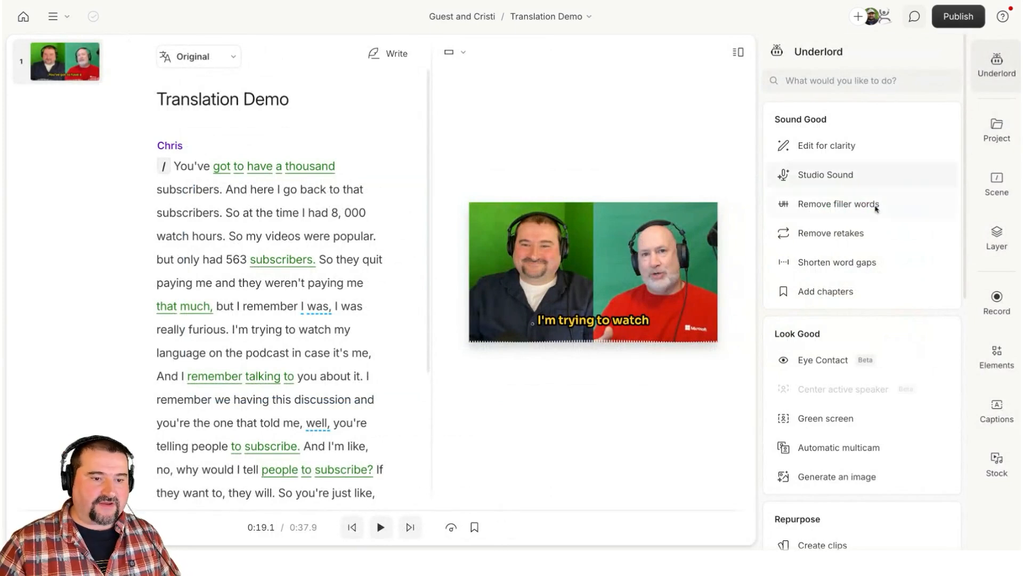
left_click(996, 129)
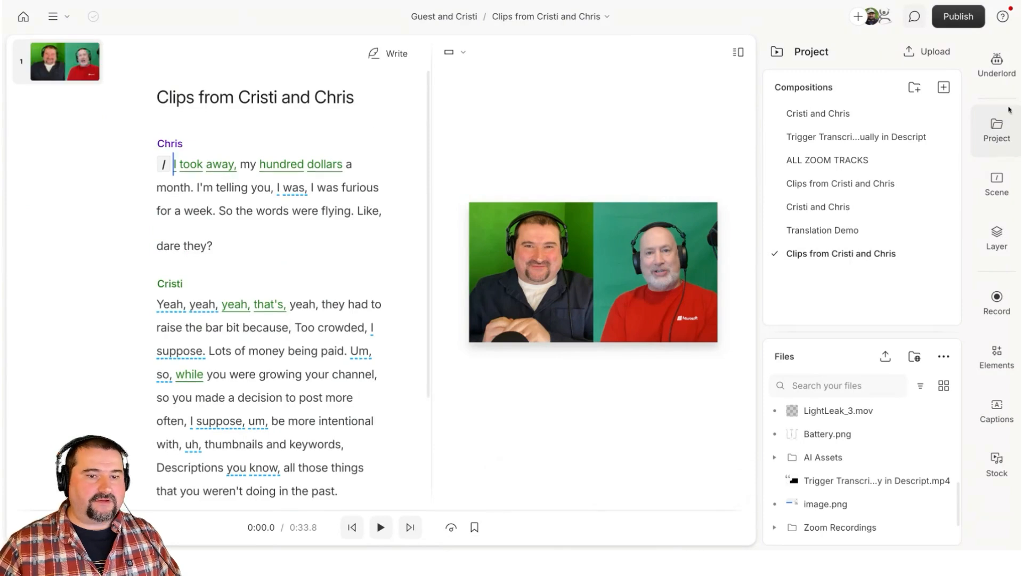
Step: Translate Clips from Cristi and Chris into French with dubbed speech on
left_click(996, 64)
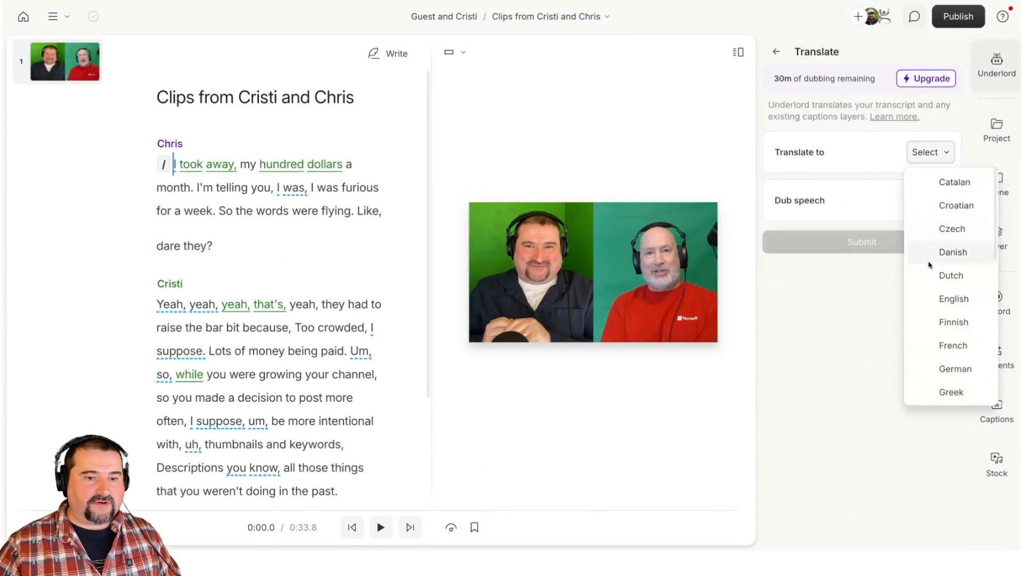
left_click(952, 345)
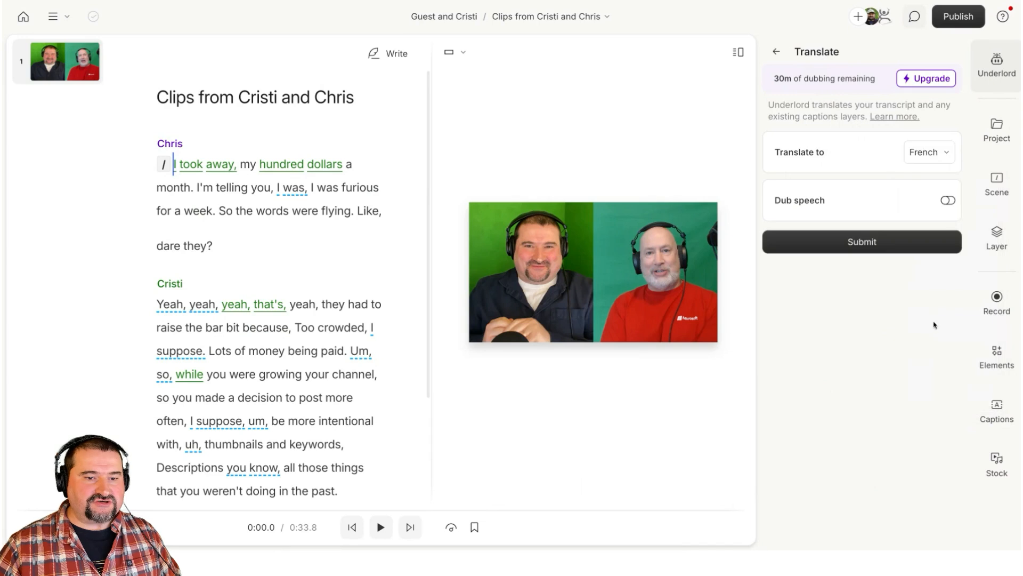
left_click(947, 199)
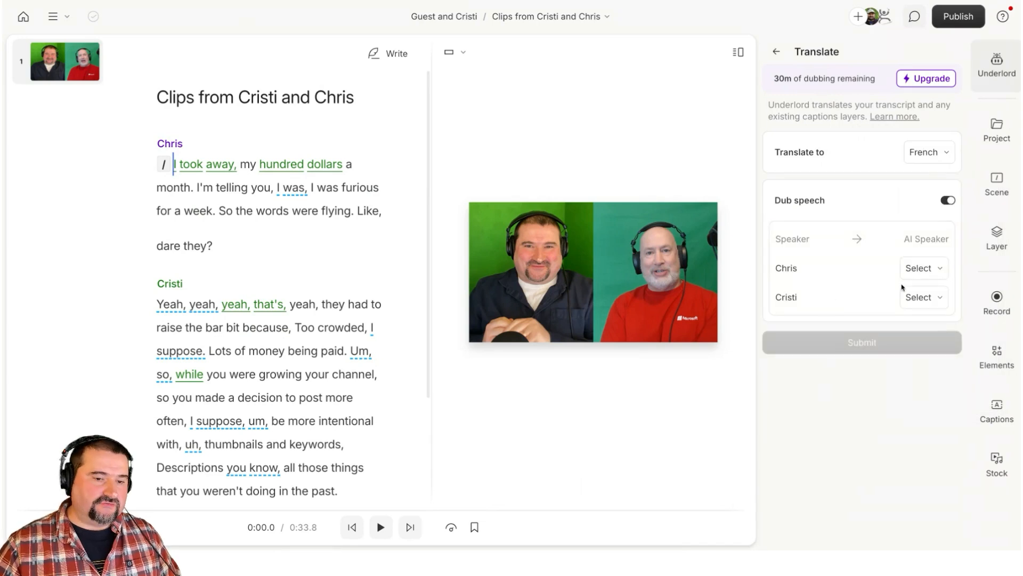
Step: Open Chris's voice dropdown and scroll the stock AI speakers
left_click(922, 267)
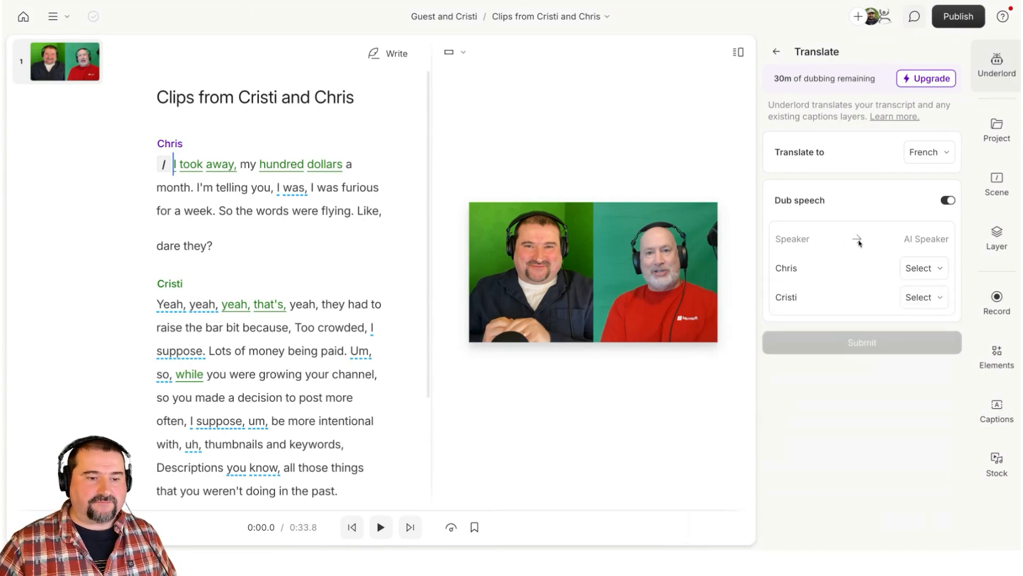
left_click(923, 268)
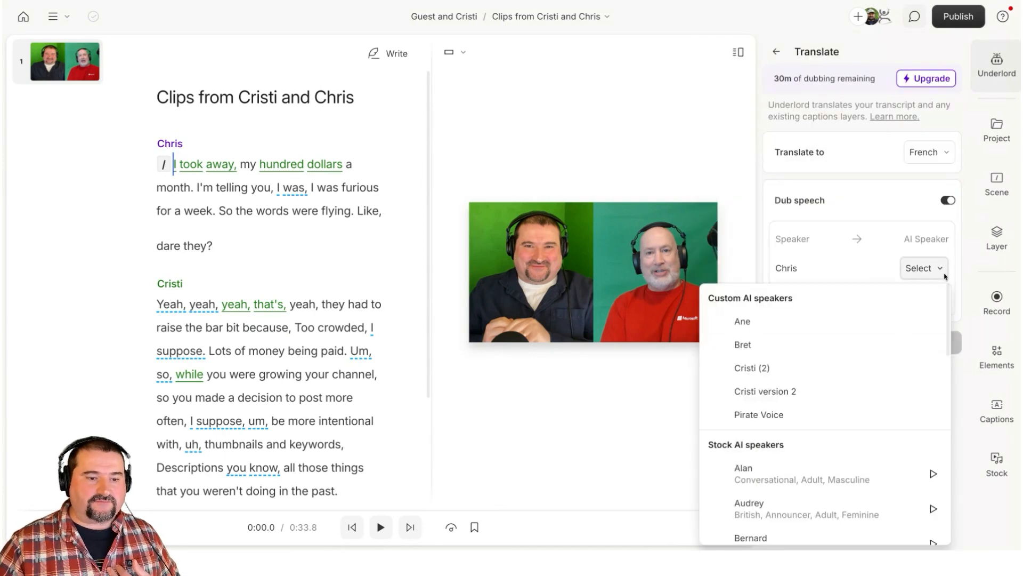
scroll("down", 3)
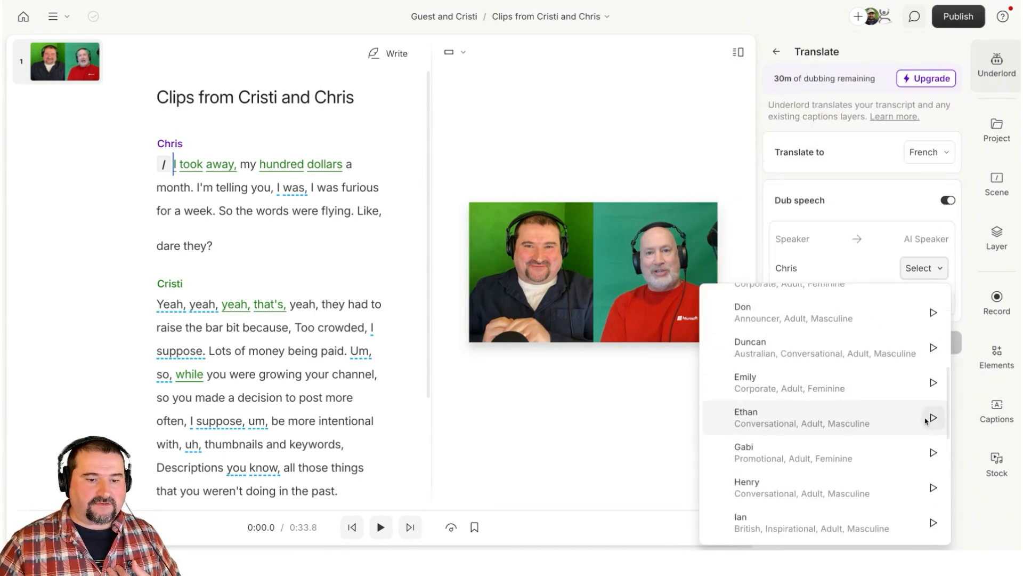